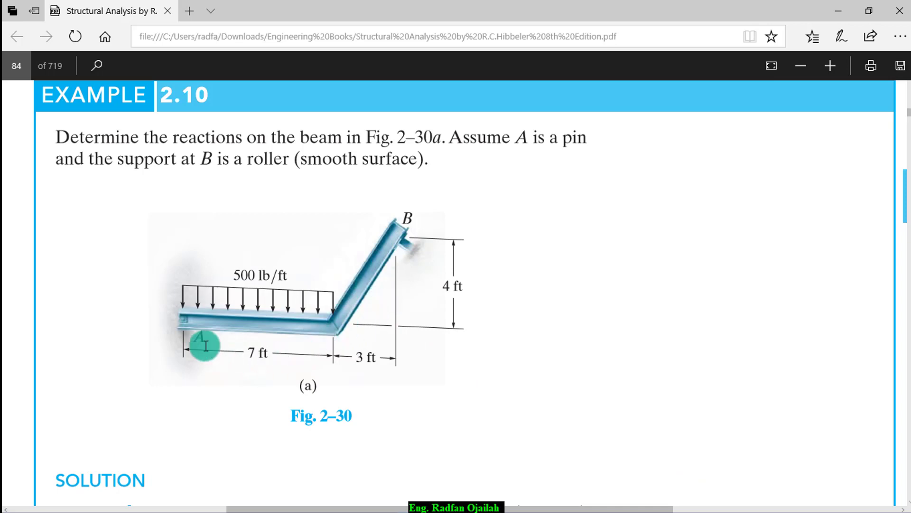
mouse_move(395, 444)
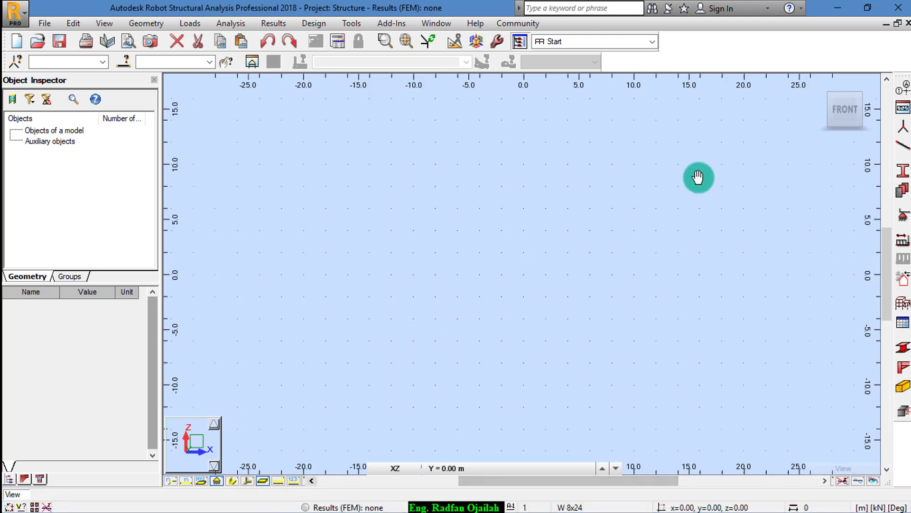
- Set the job's units to Imperial in Job Preferences, confirming the change for all units
click(352, 22)
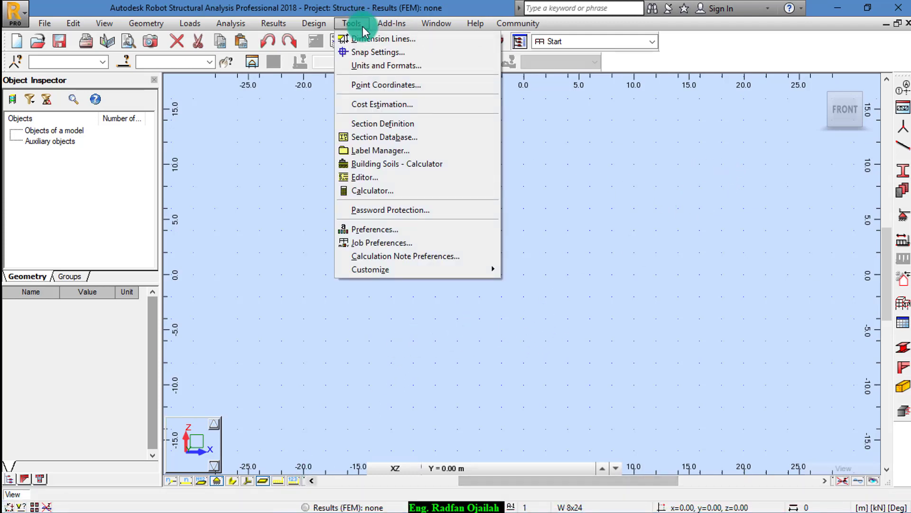
click(381, 242)
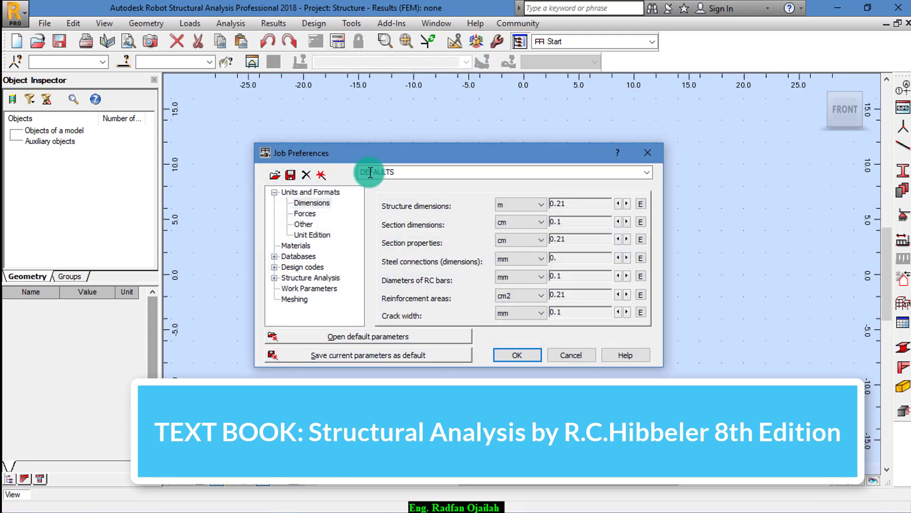
mouse_move(96, 504)
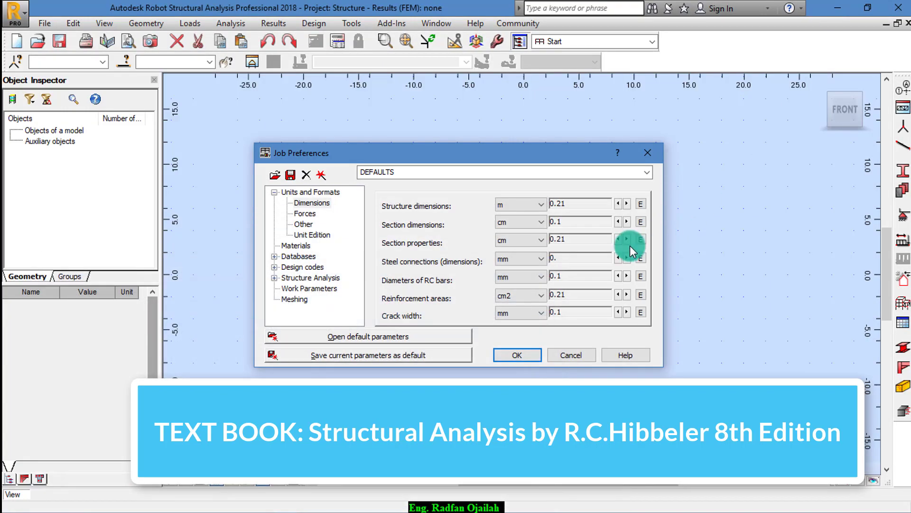
click(310, 191)
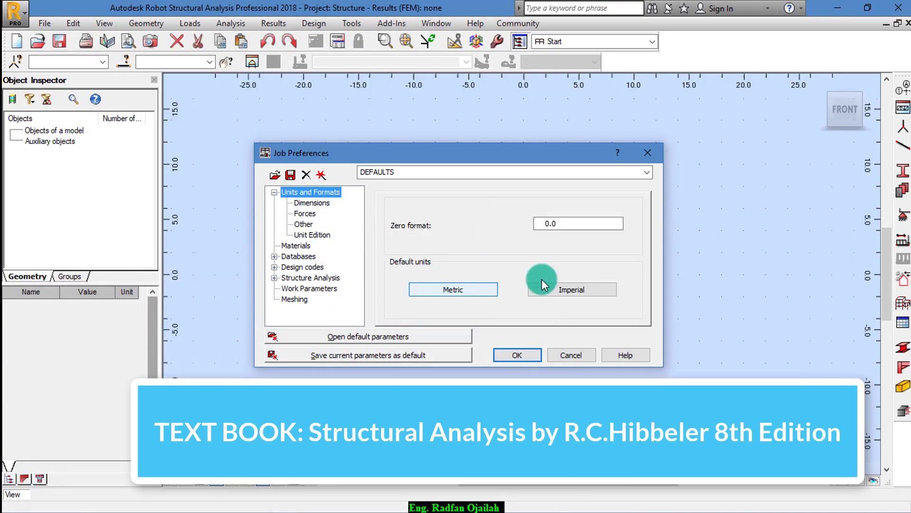
click(571, 288)
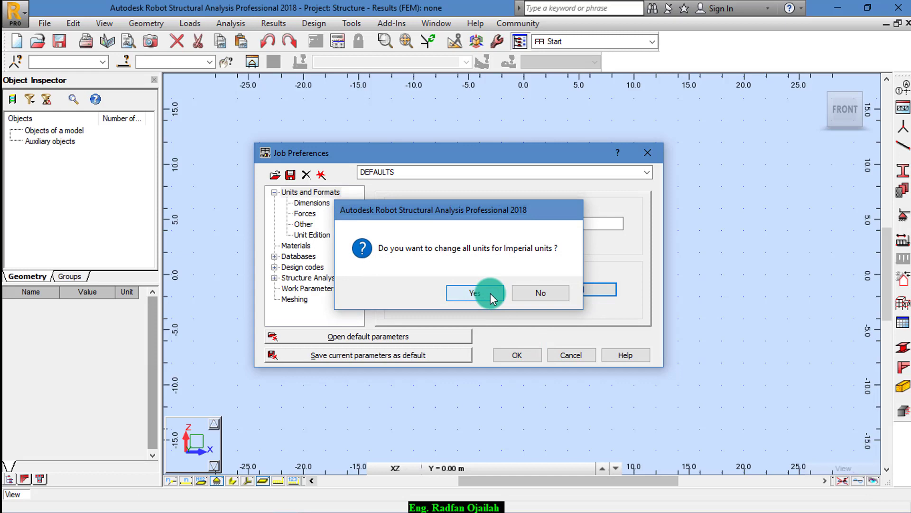
click(475, 292)
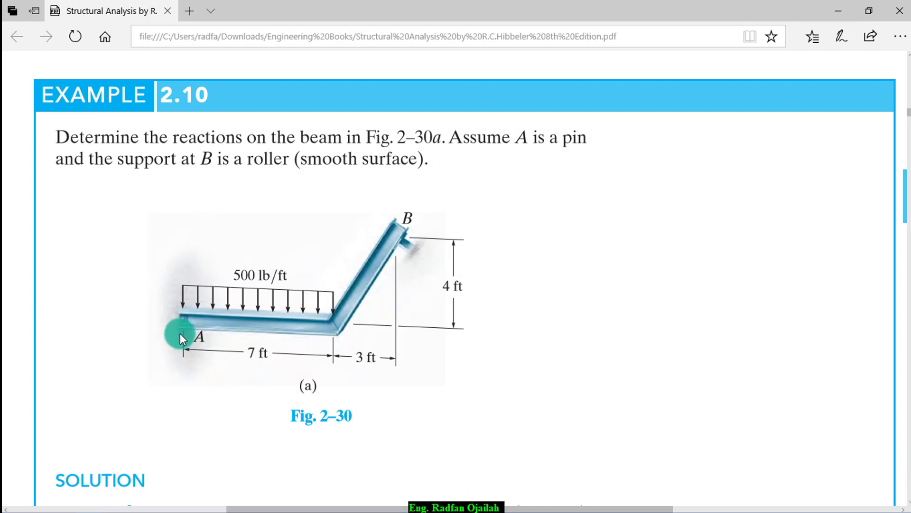
mouse_move(310, 342)
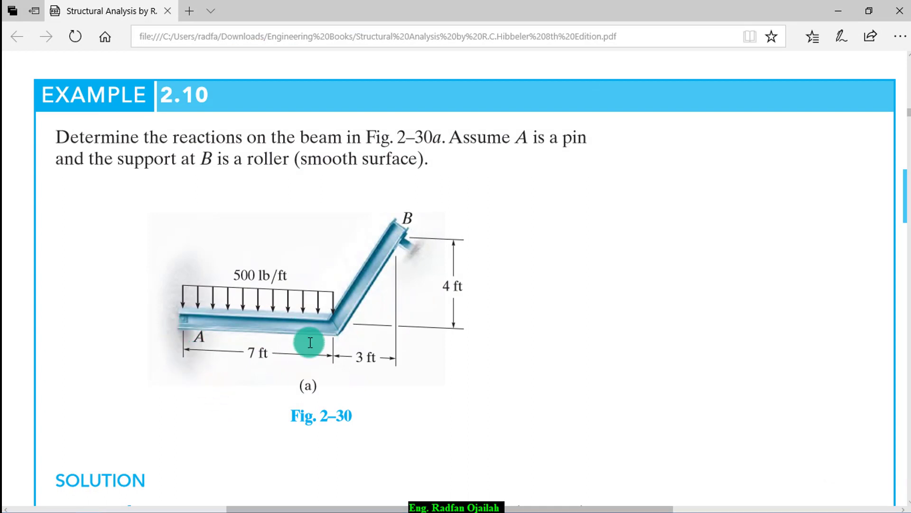
mouse_move(417, 274)
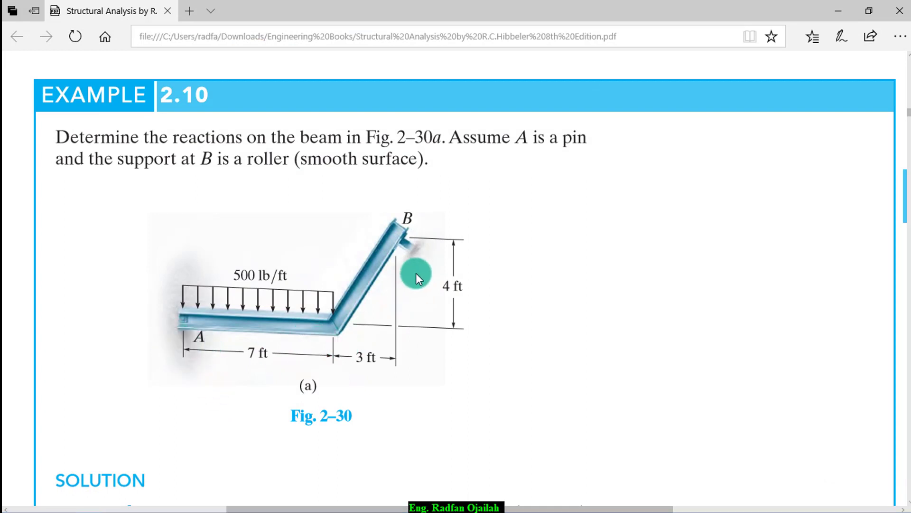
mouse_move(407, 263)
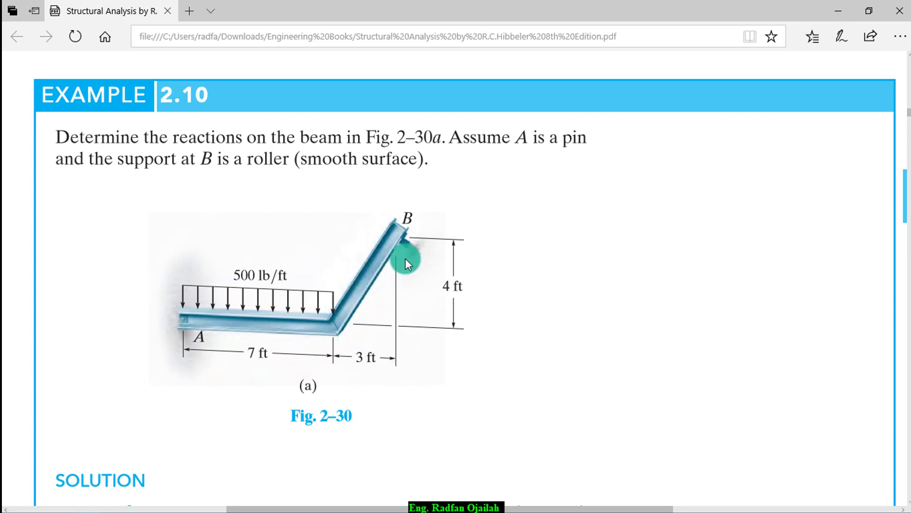
mouse_move(189, 364)
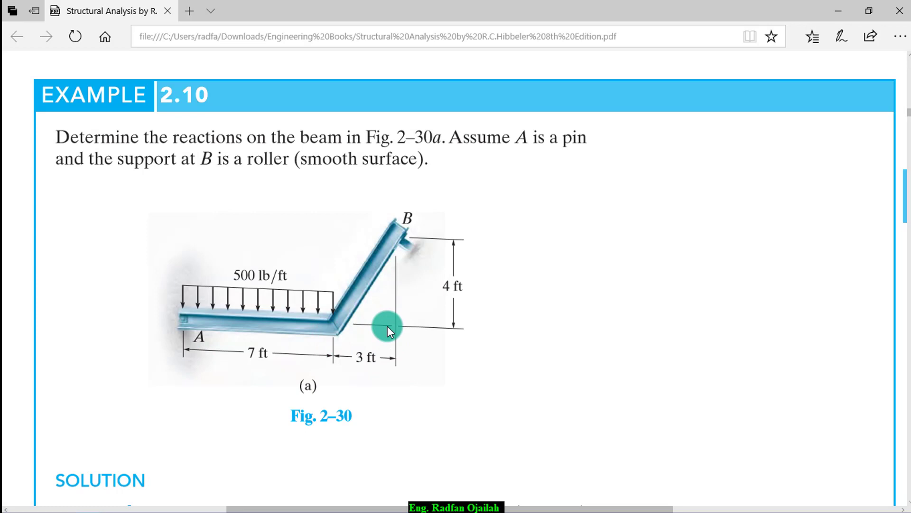
- Return to the Robot model window after reviewing the 7 ft, 3 ft and 4 ft beam dimensions
click(284, 503)
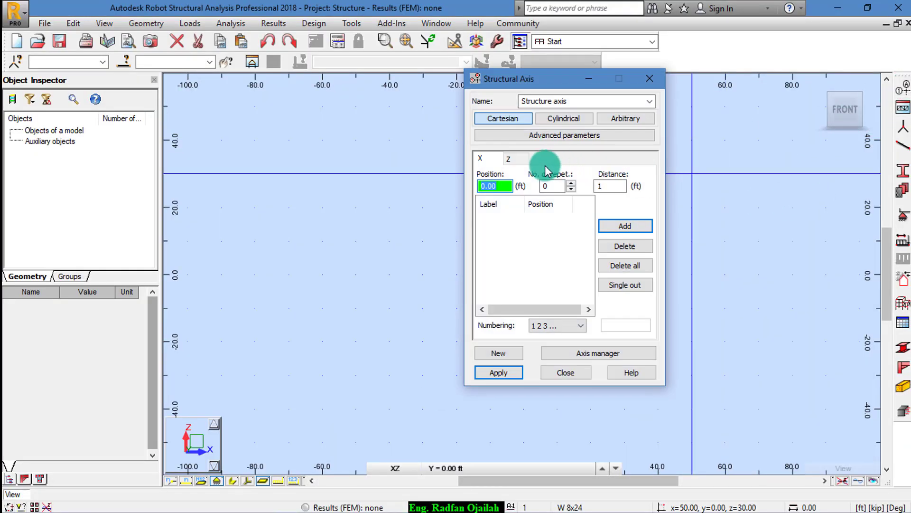
- Define X axes at 0, 7, 10 ft and lettered Z axes at 0, 4 ft, and apply them to the model
click(625, 226)
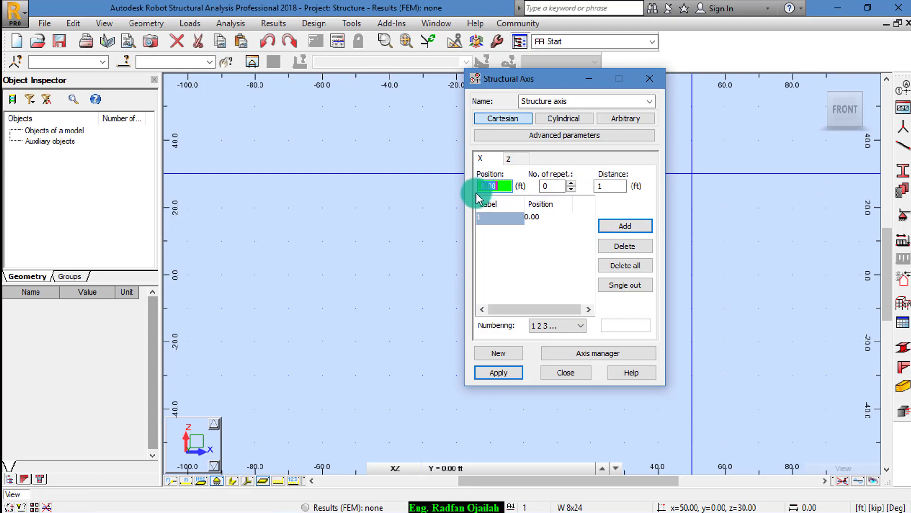
click(624, 226)
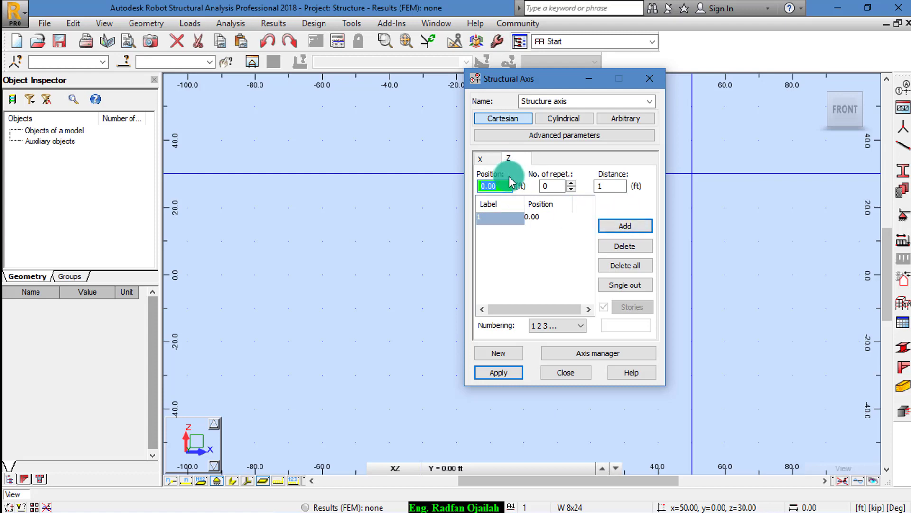
click(579, 325)
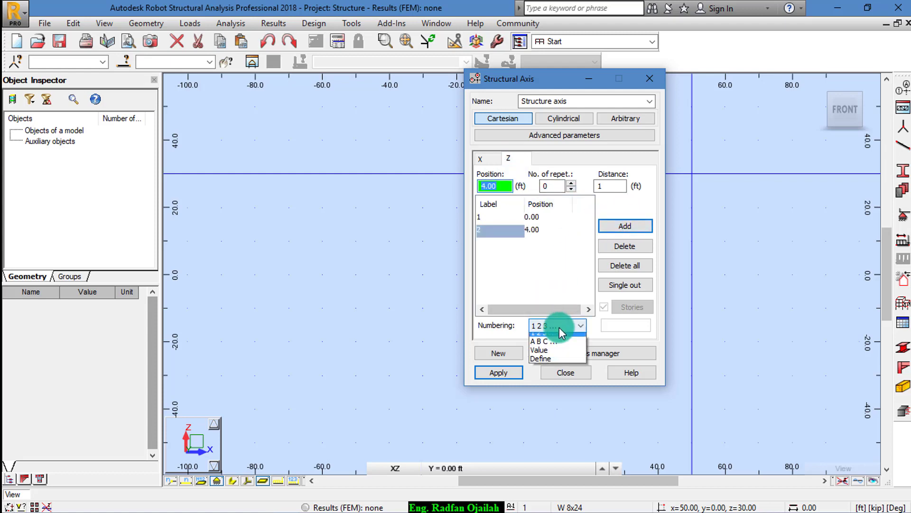
click(545, 340)
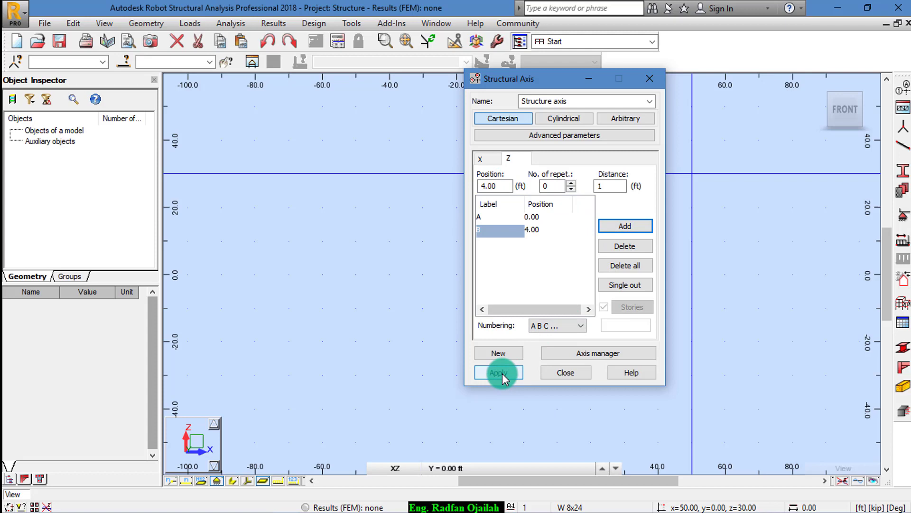
click(498, 372)
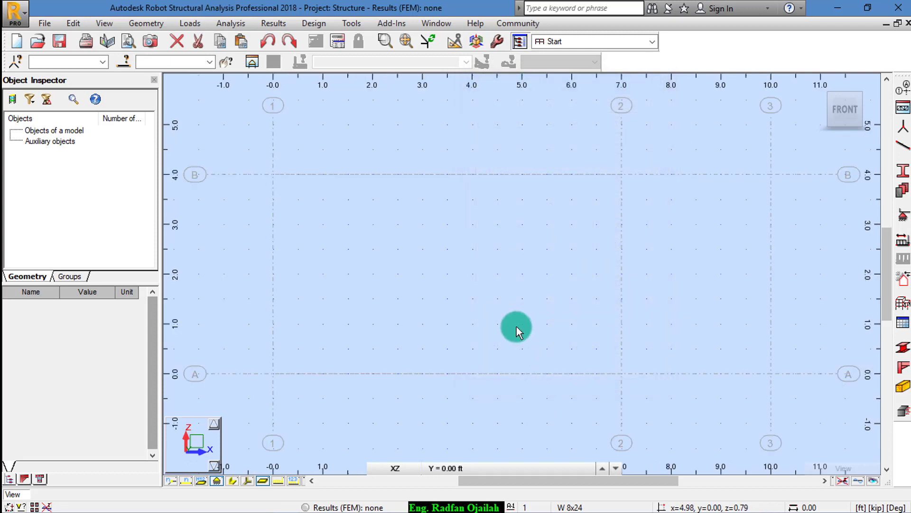
mouse_move(883, 140)
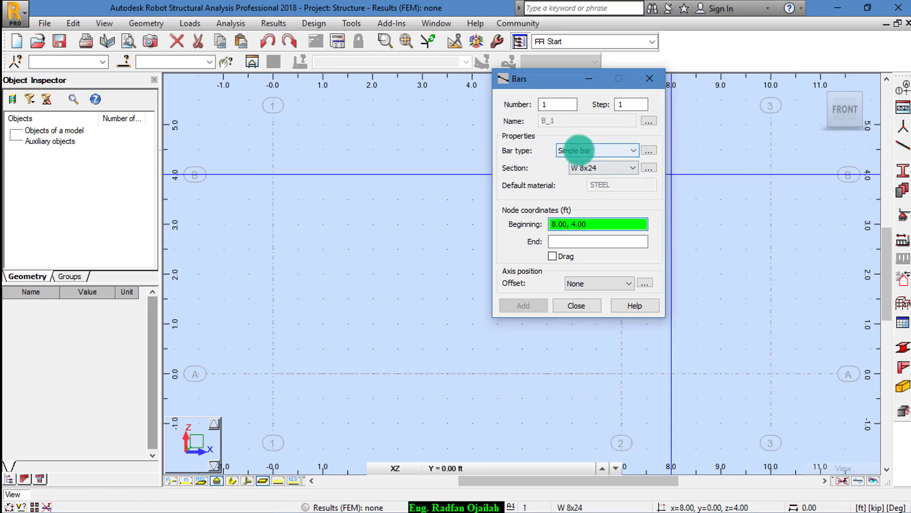
mouse_move(522, 305)
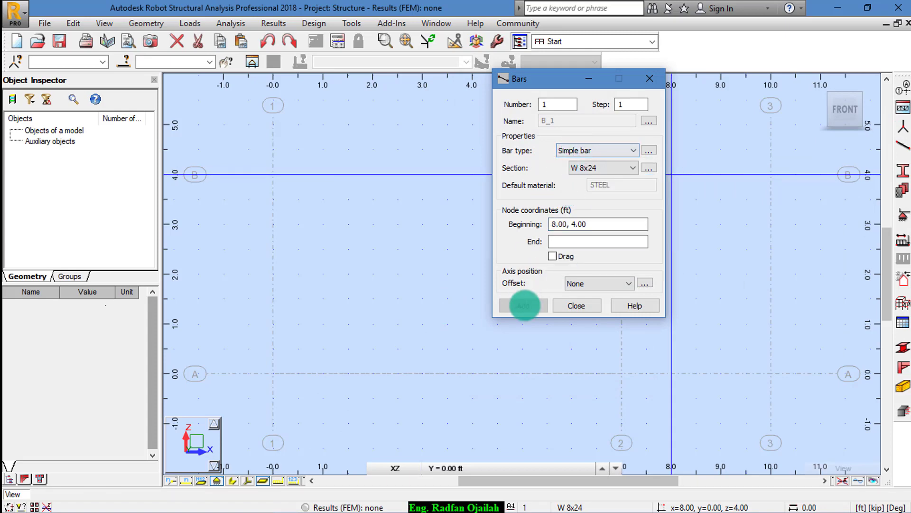
- Draw the W 8x24 bars from (0,0) to (7,0) and from (7,0) up to (10,4)
click(273, 374)
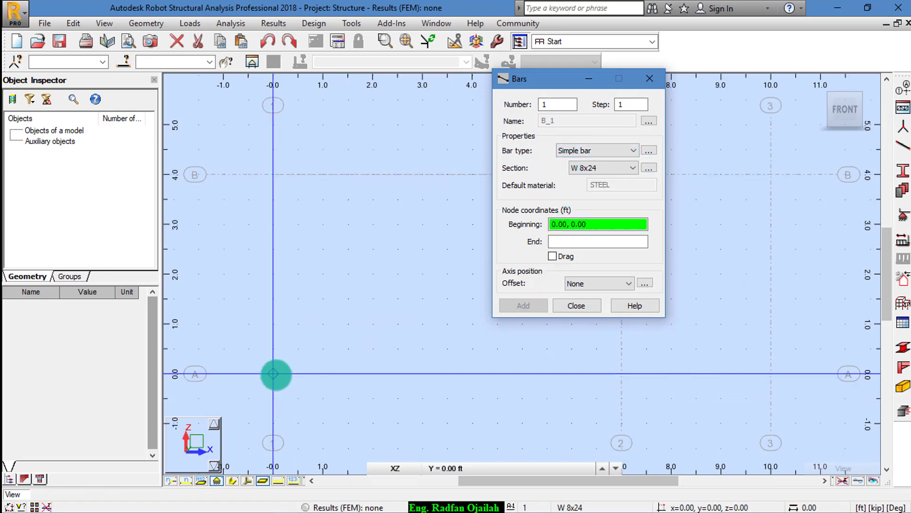
click(620, 375)
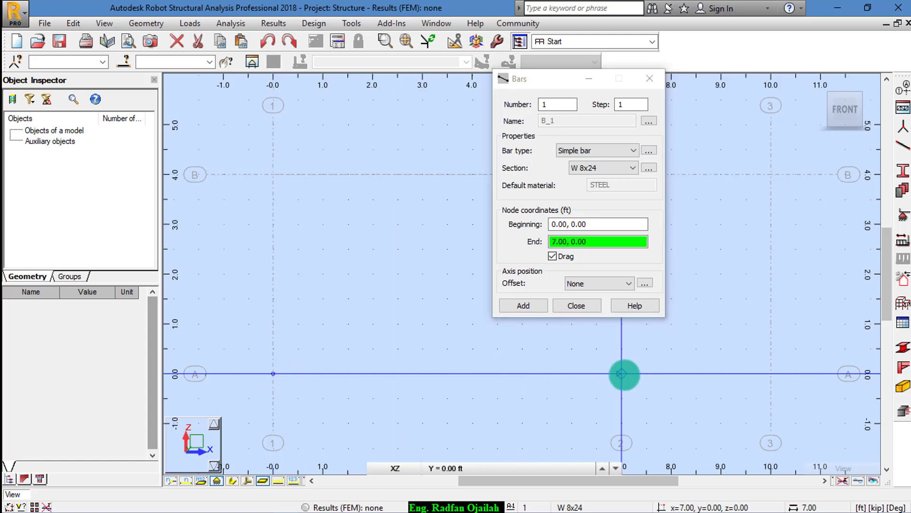
click(522, 305)
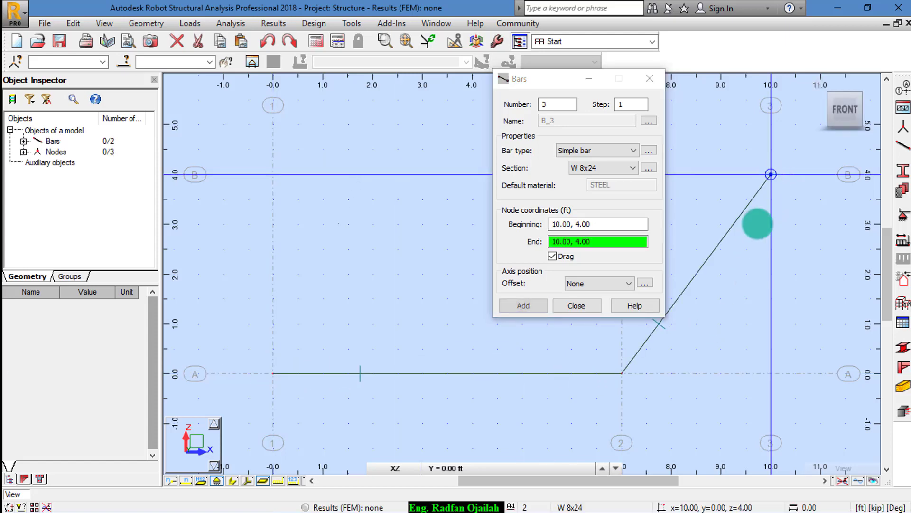
click(576, 304)
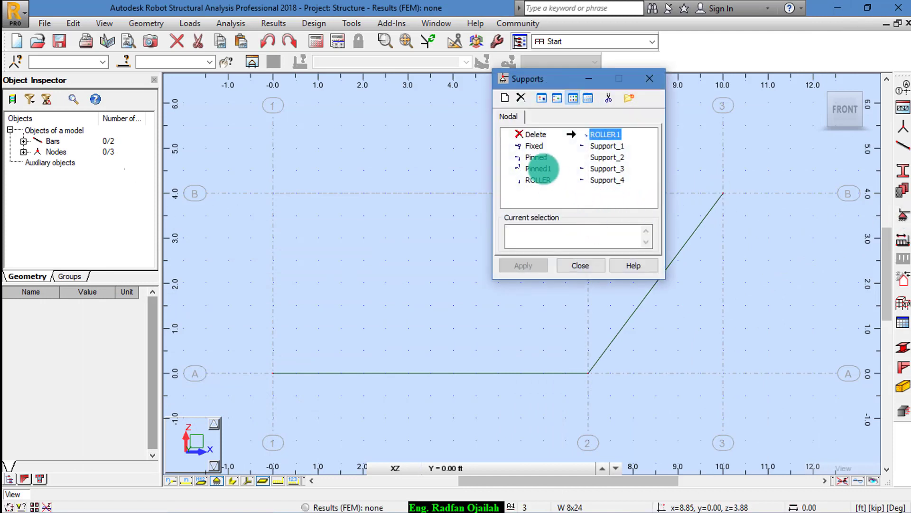
- Review the Pinned1 support's restraints and assign it to node A at the origin
click(537, 169)
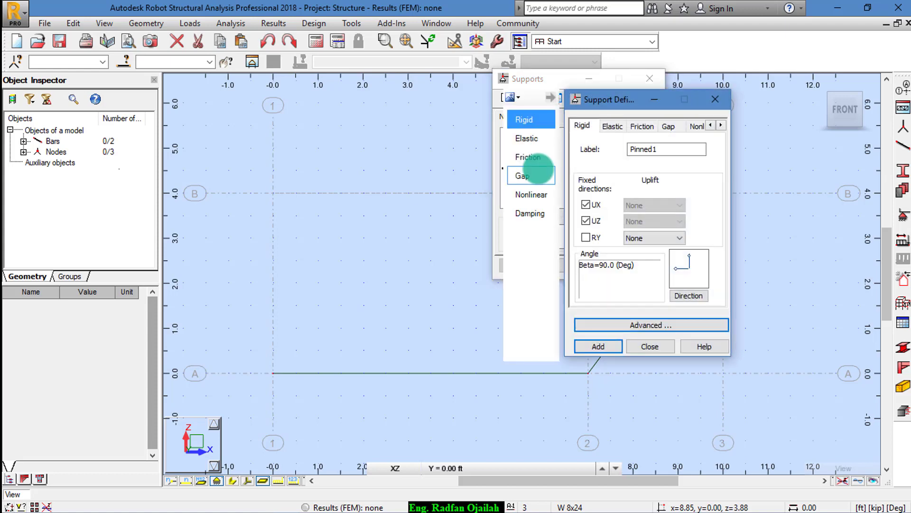
mouse_move(646, 280)
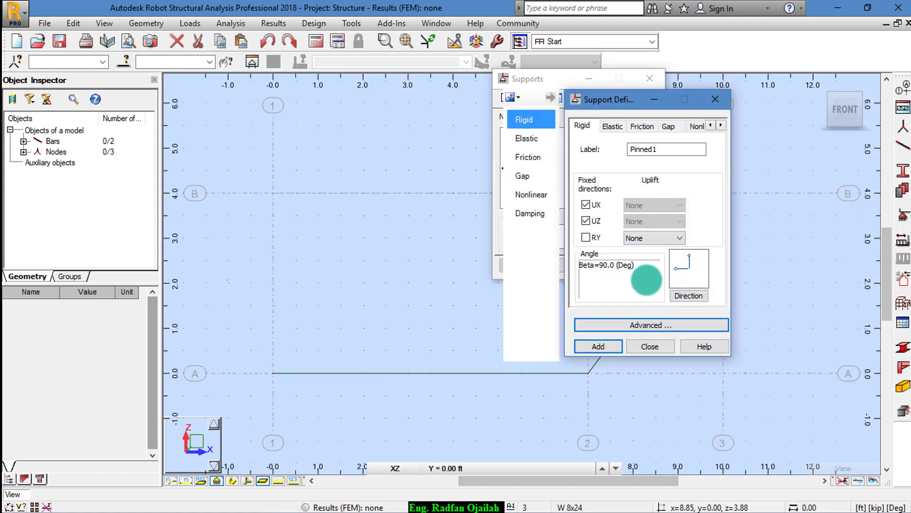
click(689, 295)
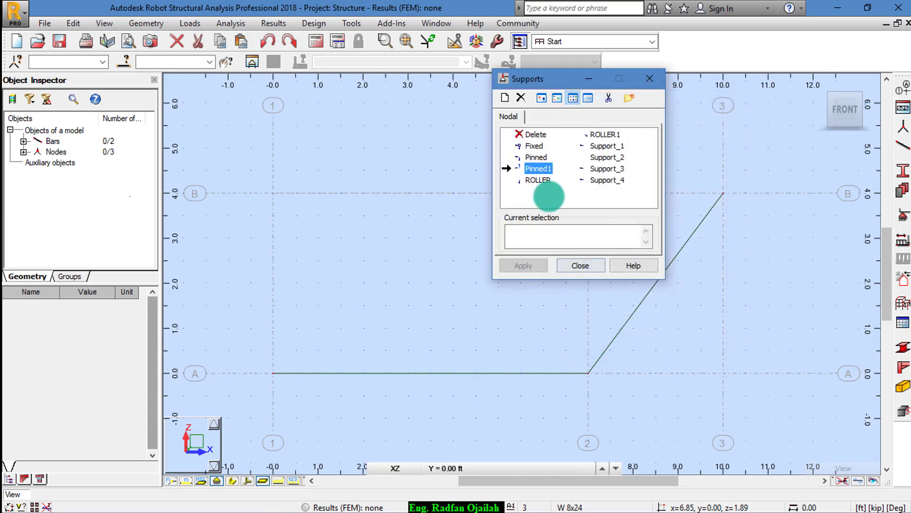
click(536, 157)
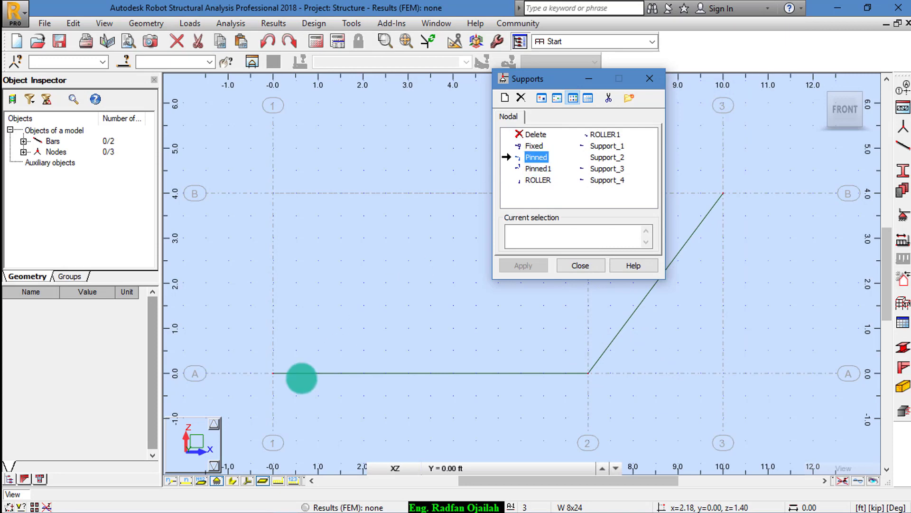
click(521, 265)
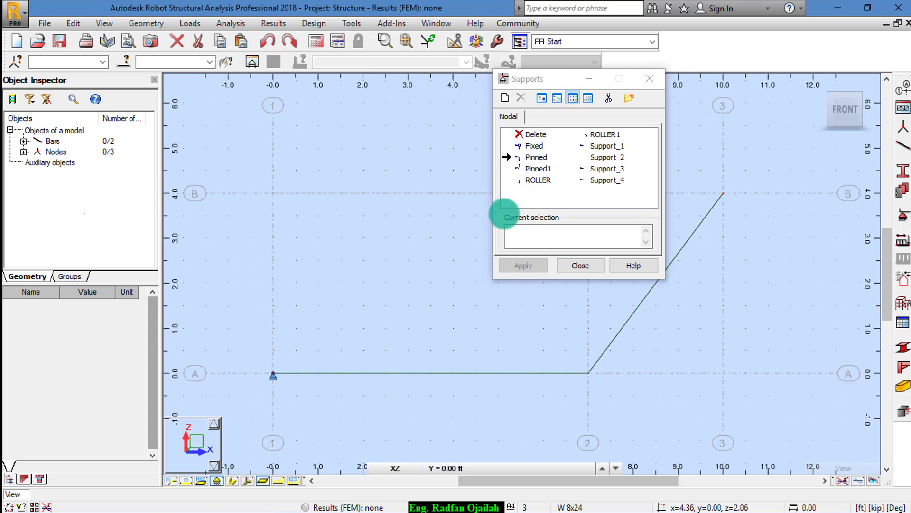
- Remove the original pin support using the Delete support option
click(534, 134)
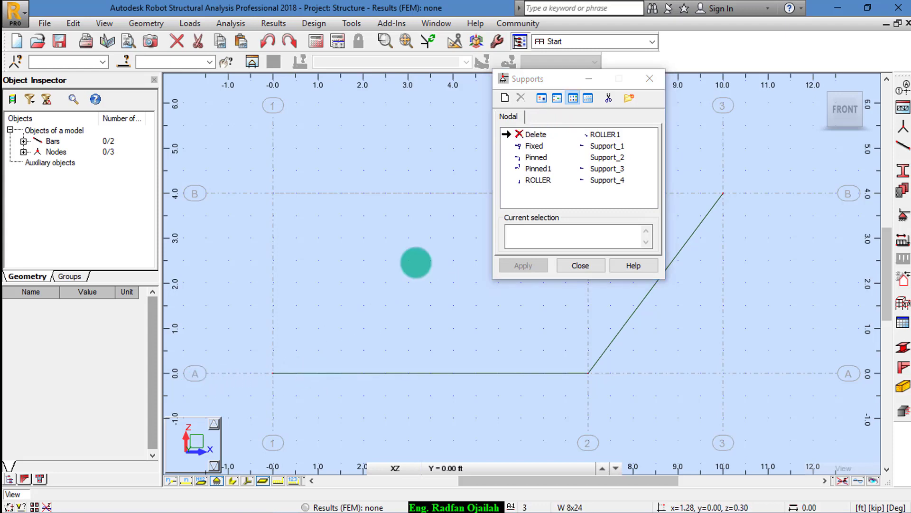
click(537, 169)
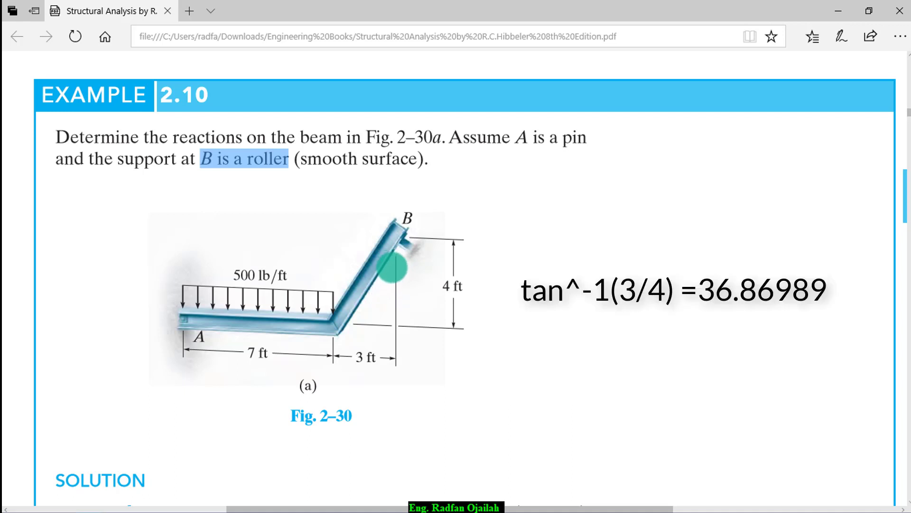
mouse_move(432, 289)
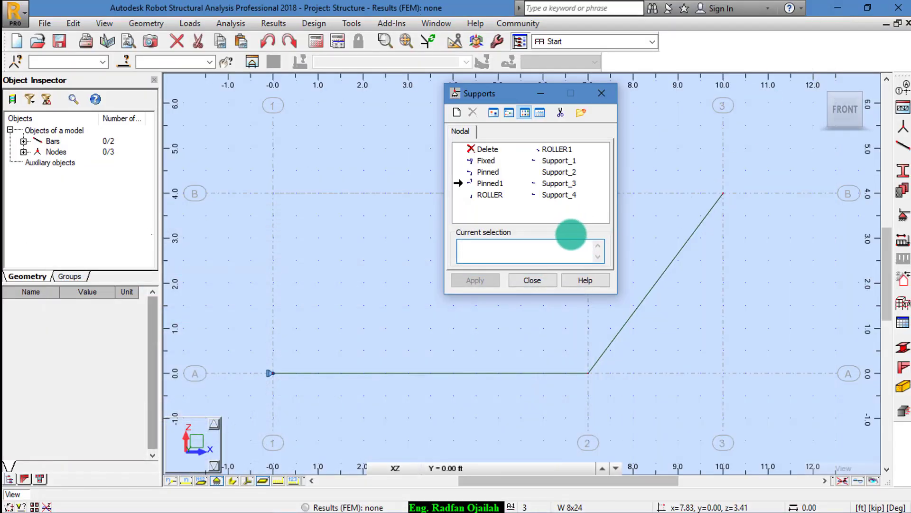
- Create a new ROLLER-based support with its direction rotated to Beta = -53.13°
click(490, 195)
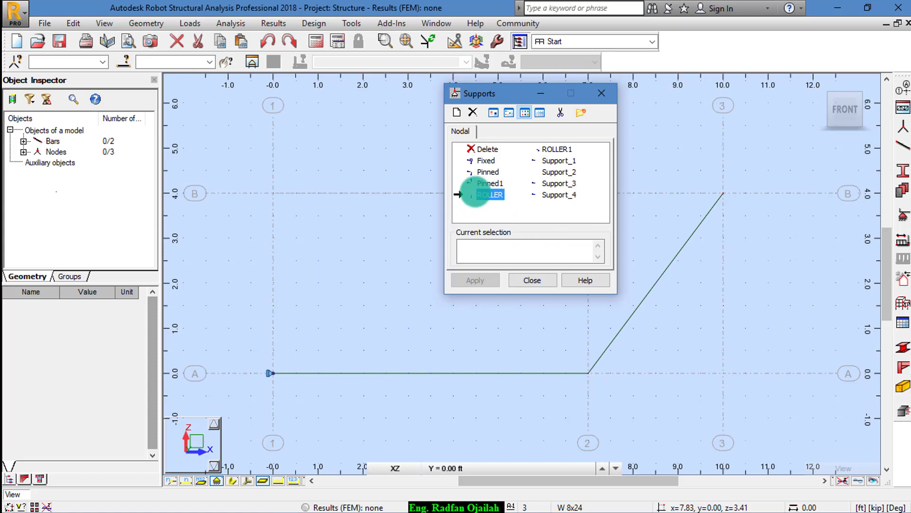
double_click(490, 193)
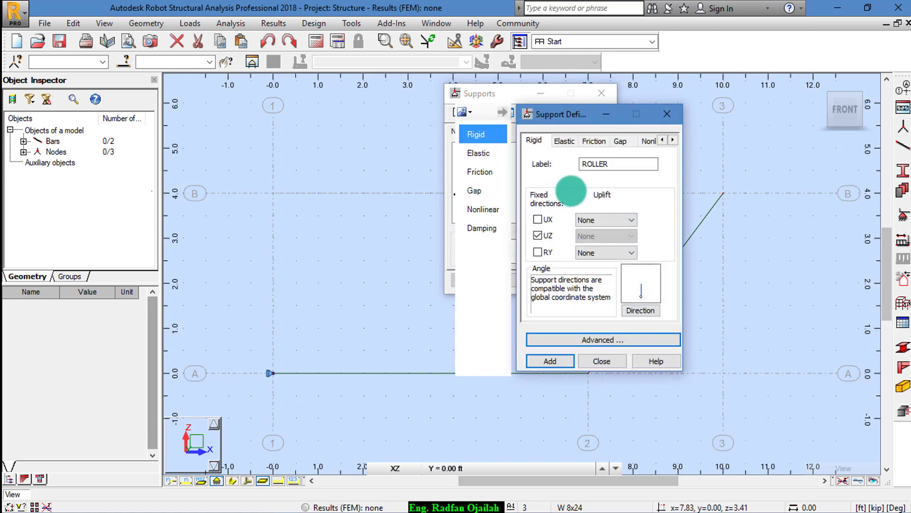
click(640, 309)
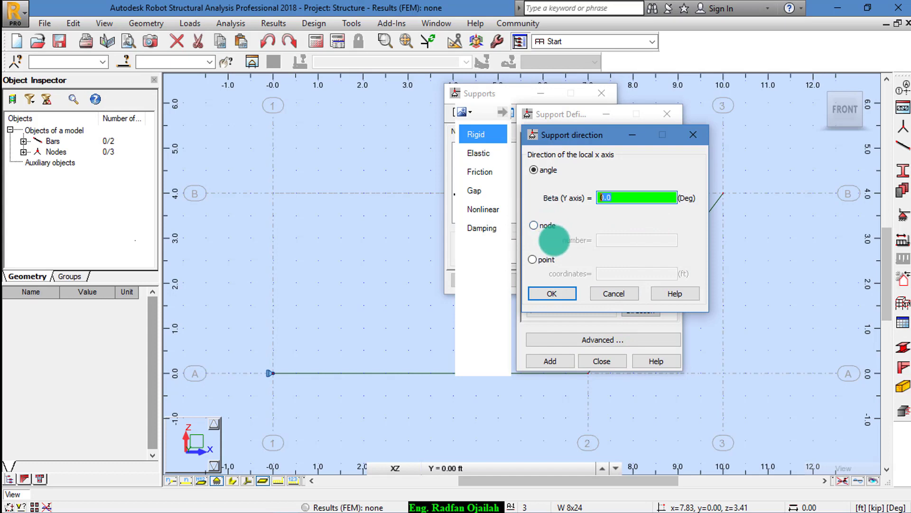
text(-53)
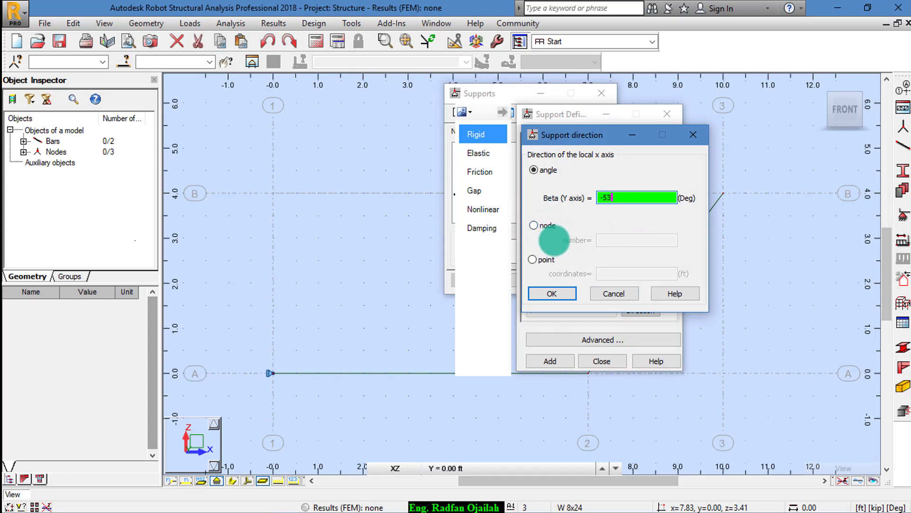
text(.13)
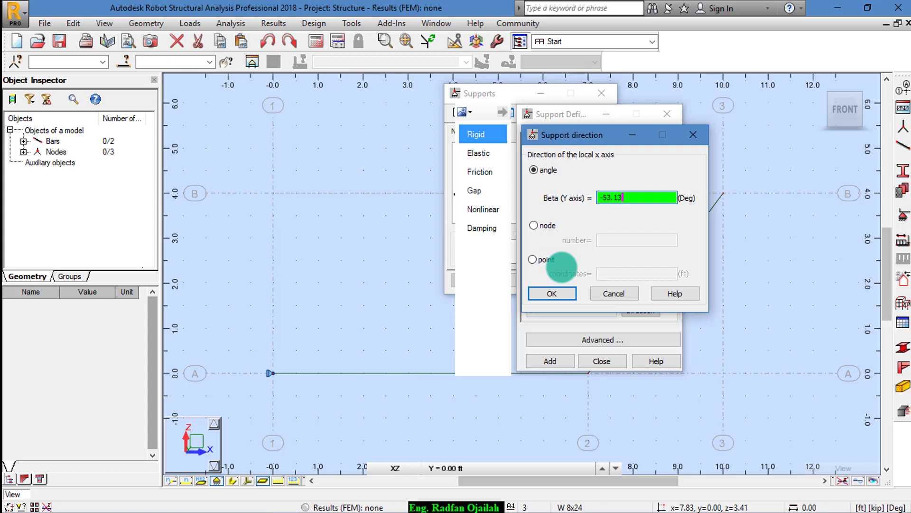
click(551, 293)
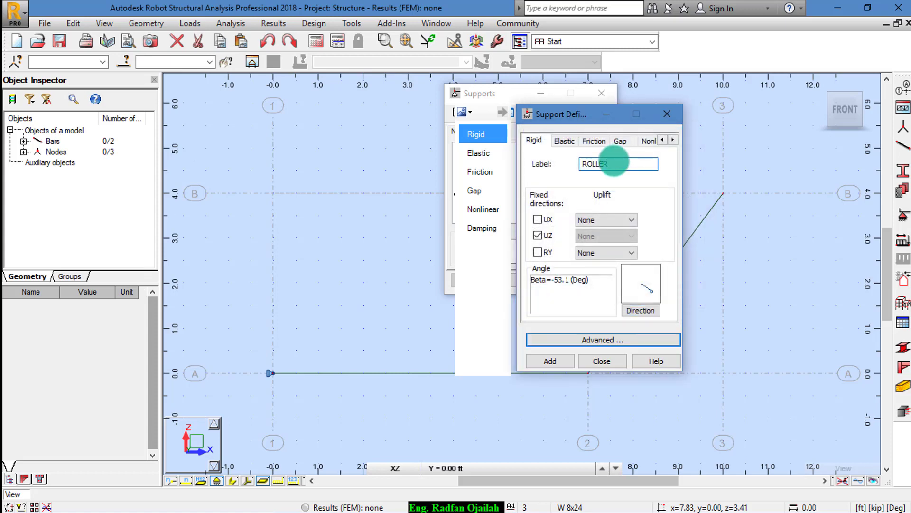
click(602, 340)
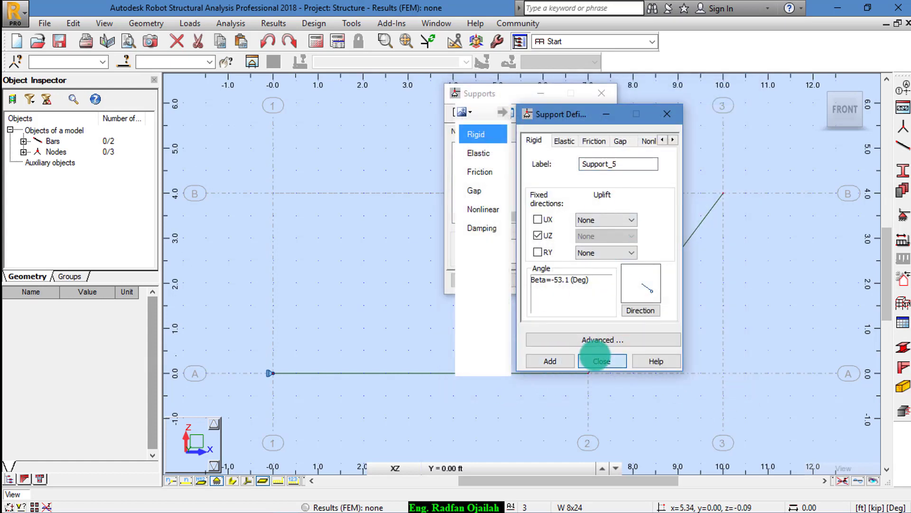
click(601, 361)
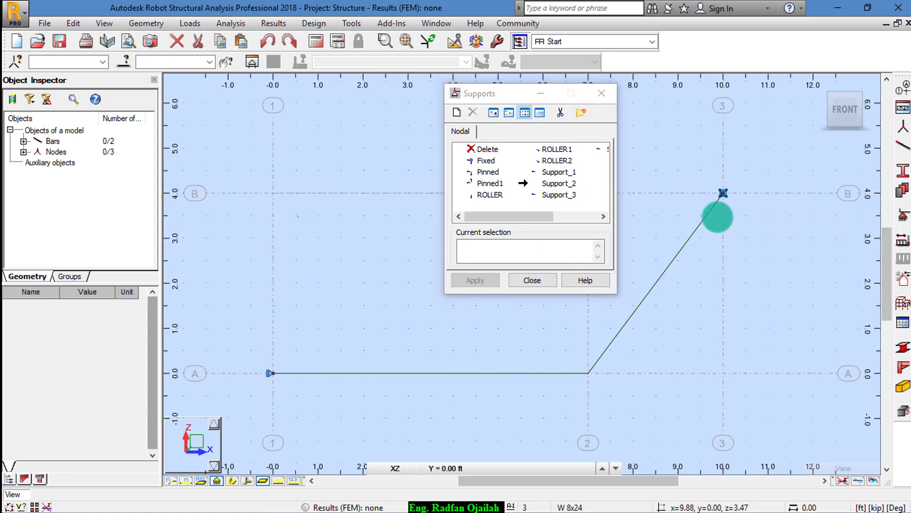
- Assign the inclined ROLLER2 support to node B at the top of the sloped bar
click(557, 161)
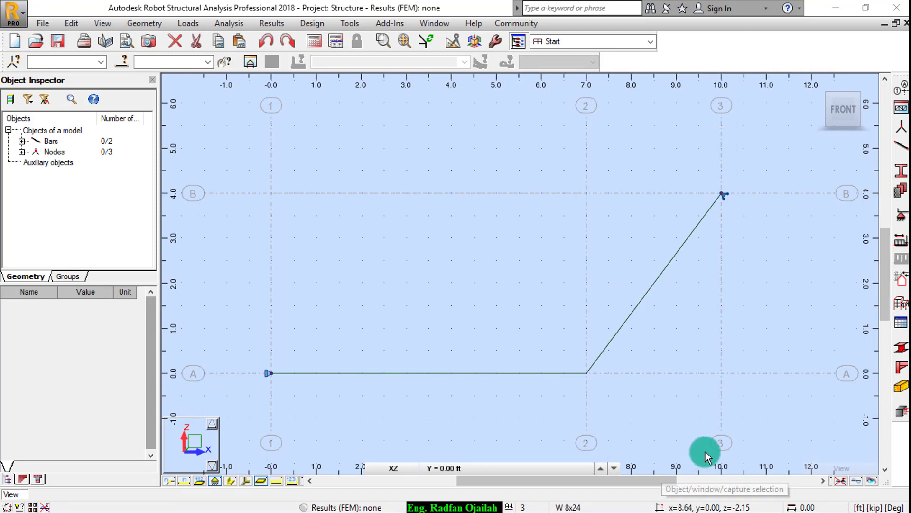
mouse_move(901, 244)
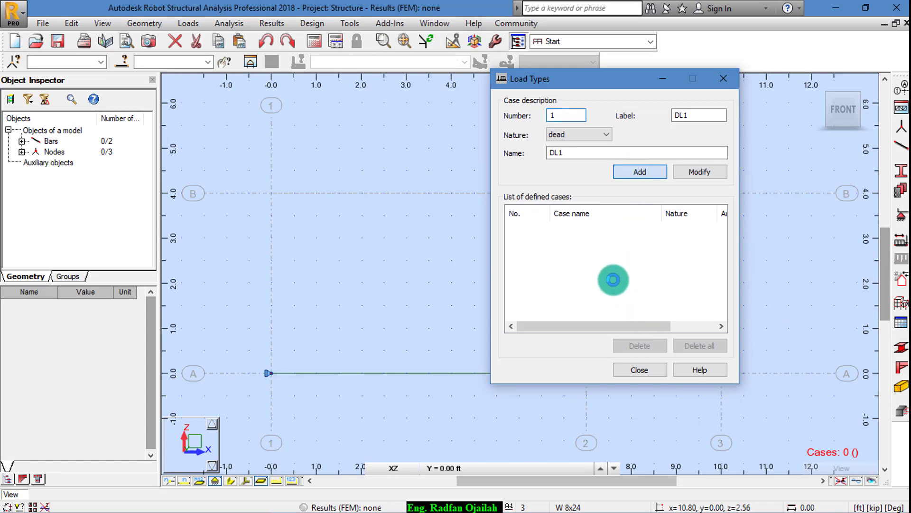
- Add the dead load case DL1 in Load Types
click(638, 369)
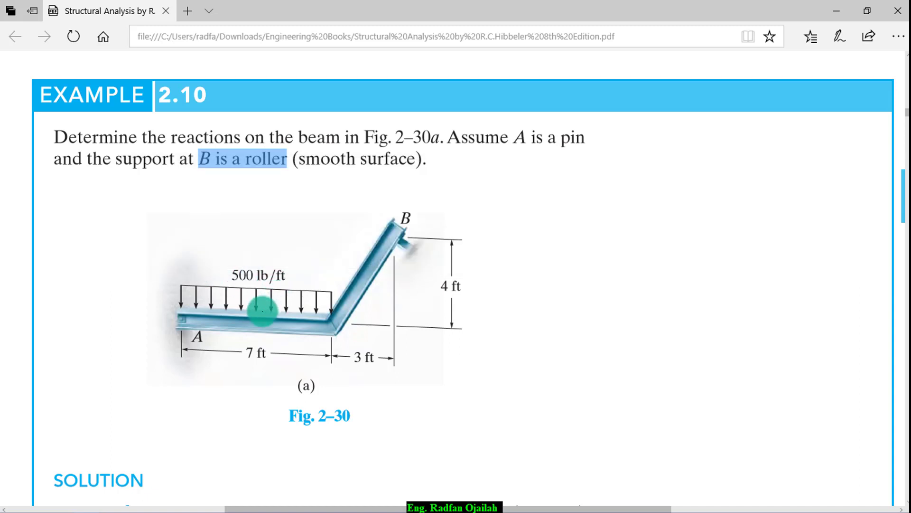
mouse_move(186, 322)
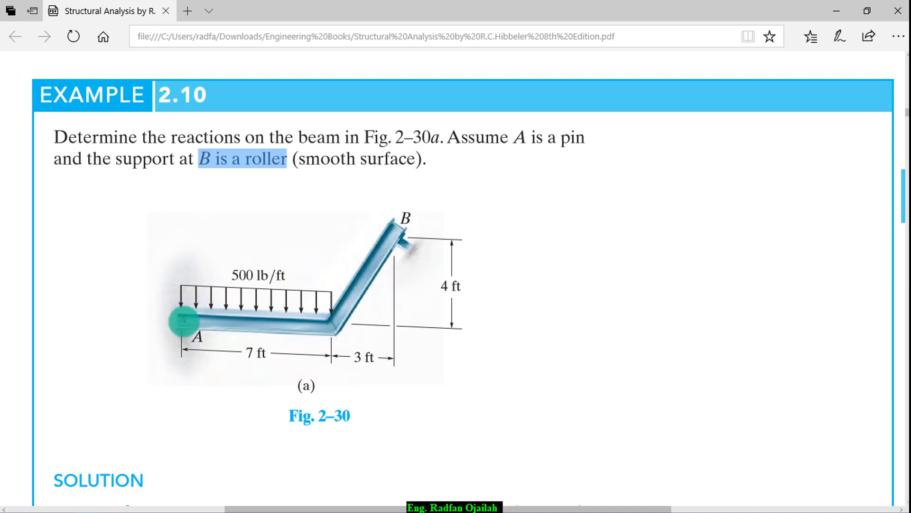
mouse_move(229, 336)
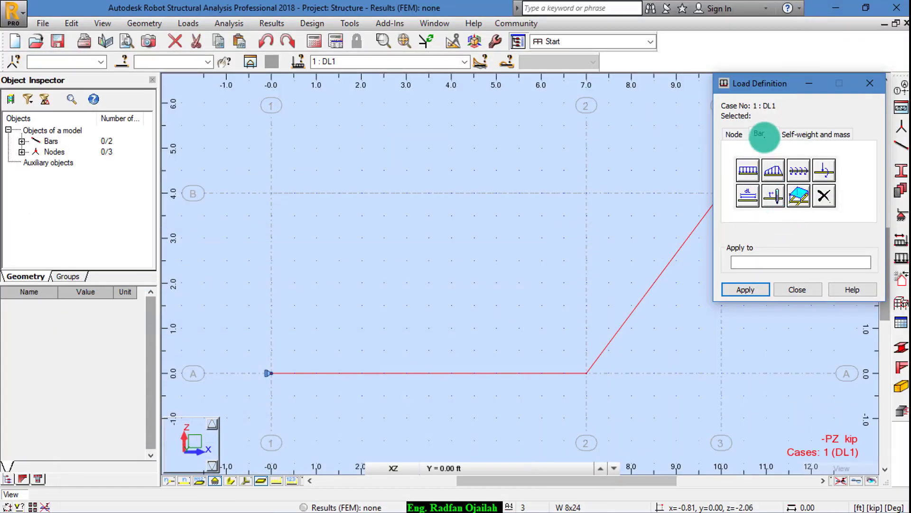
- Apply a uniform bar load of Z = -0.5 kip/ft to the horizontal bar and run the calculations
click(748, 169)
text(-0.5)
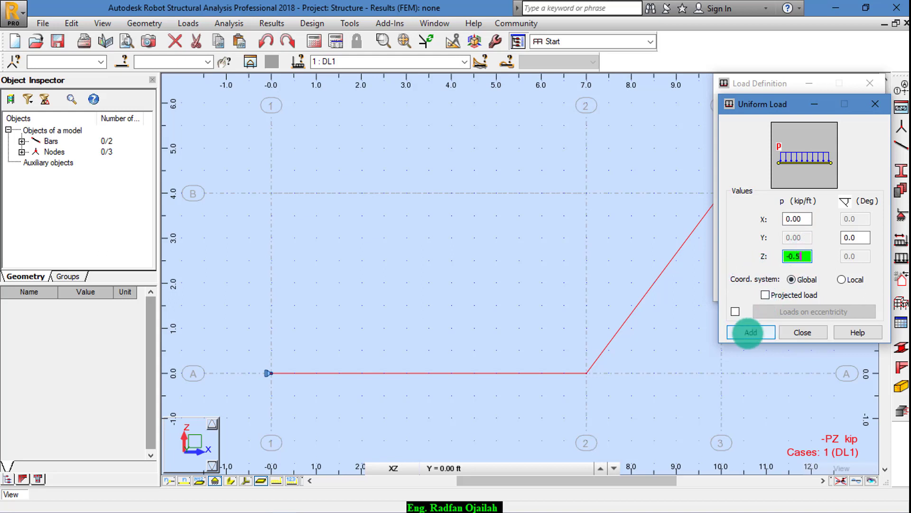
click(750, 332)
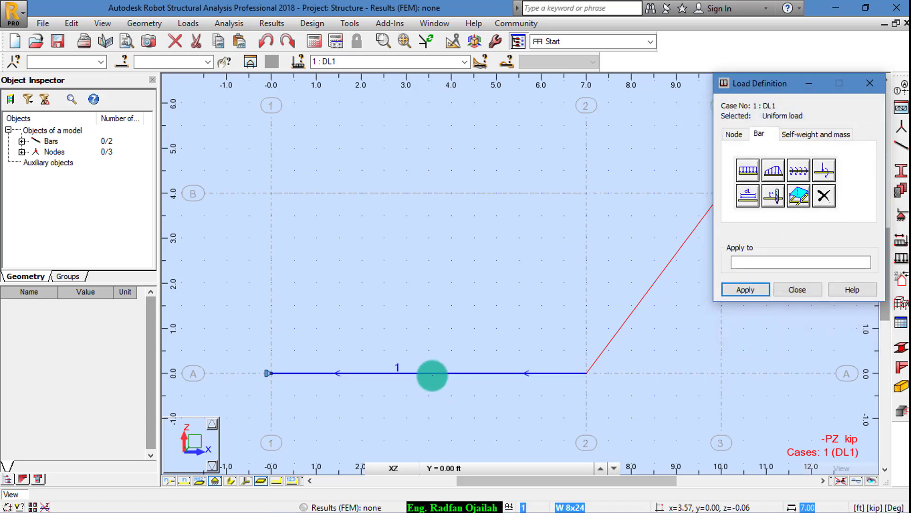
click(745, 288)
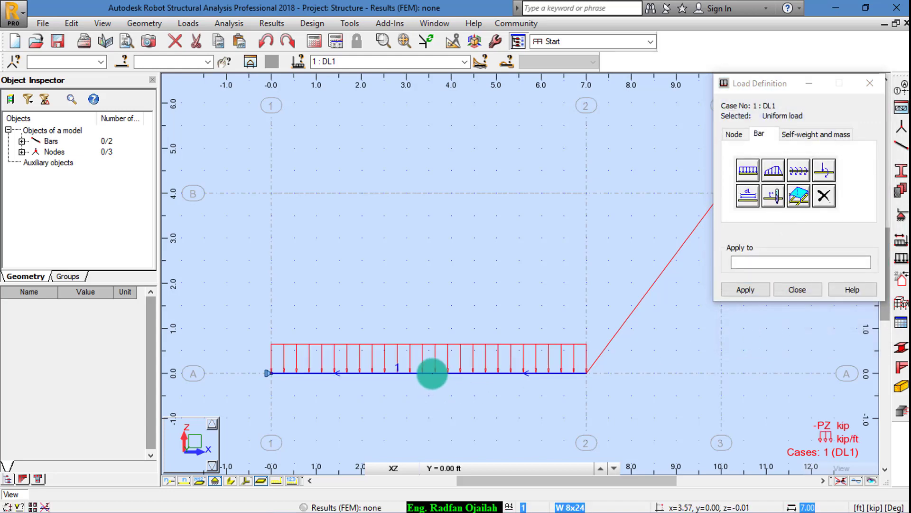
click(796, 289)
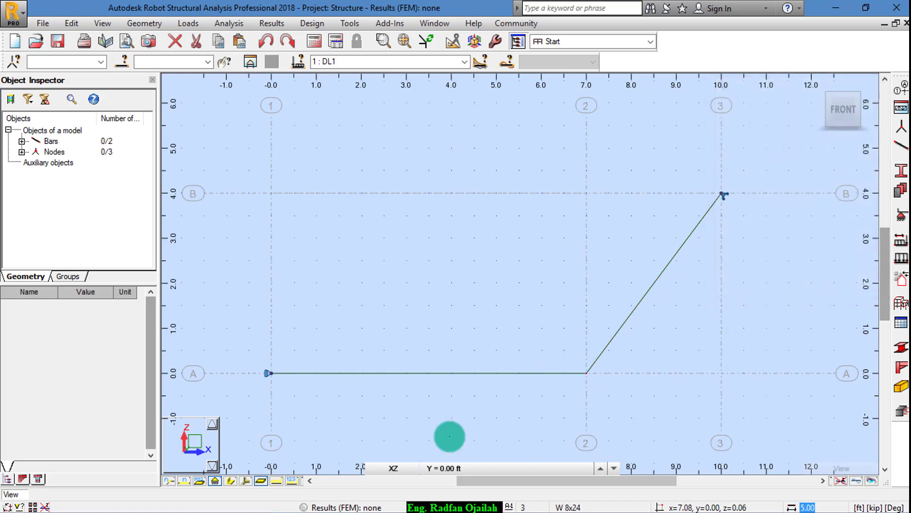
click(291, 480)
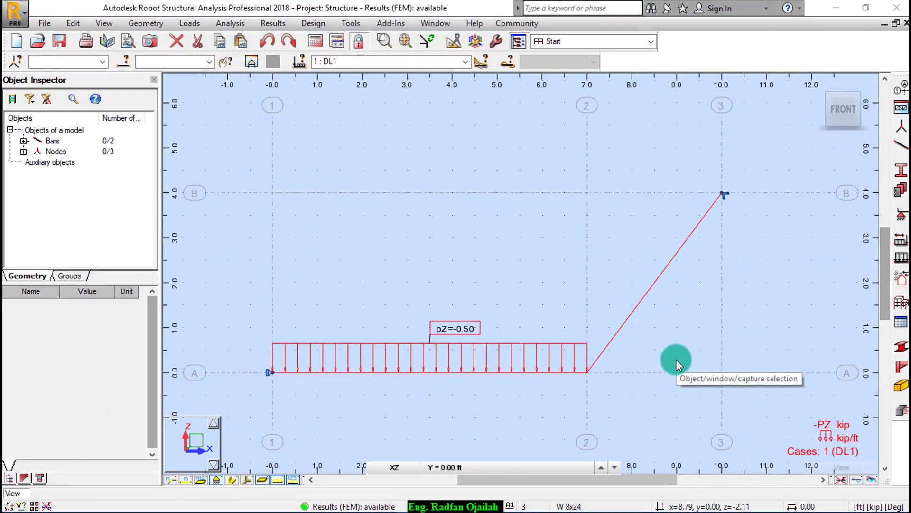
- In the Load Table, select the self-weight row for deletion so DL1 keeps only the uniform load
click(189, 22)
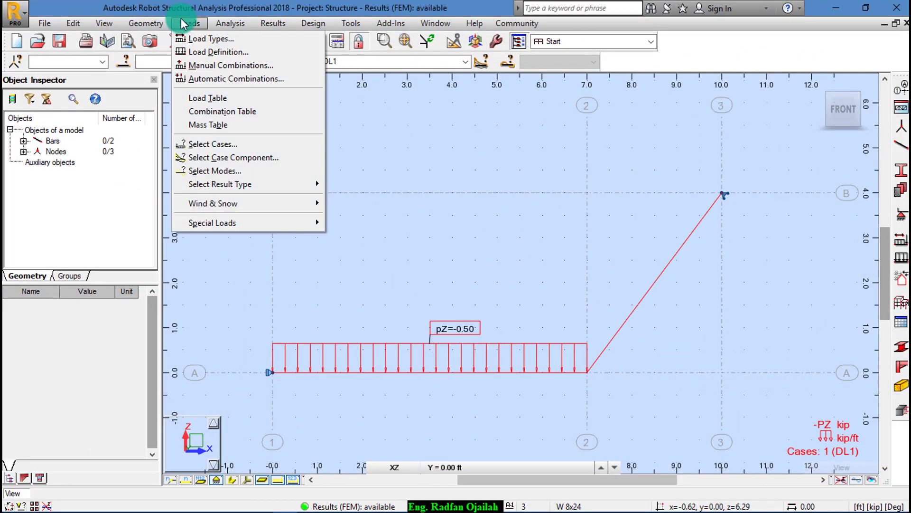
mouse_move(211, 97)
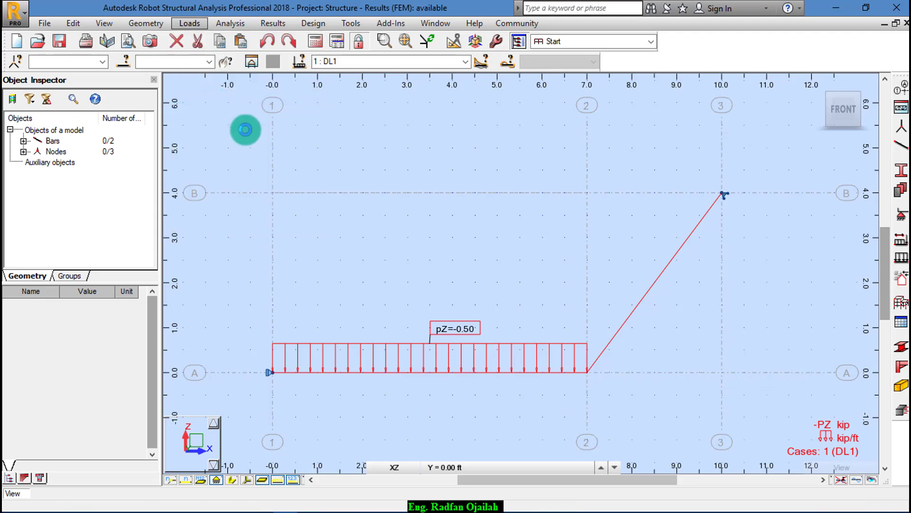
click(305, 100)
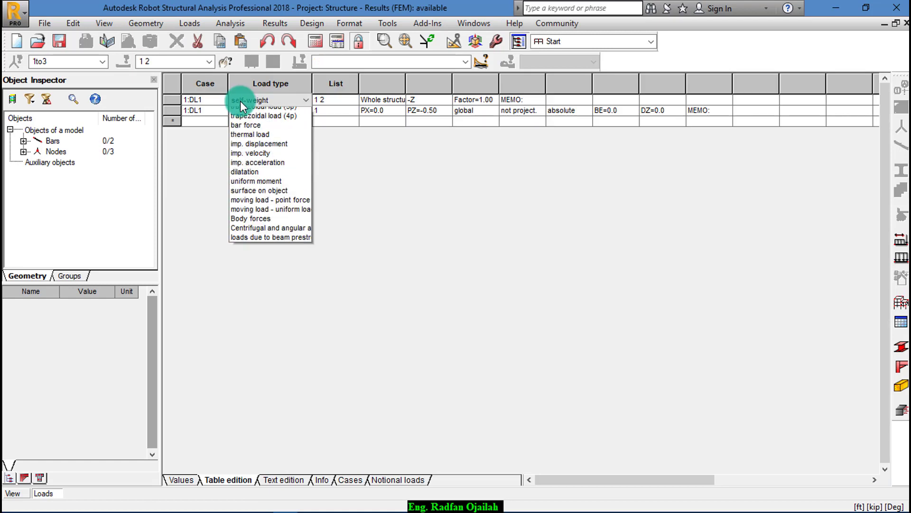
click(249, 110)
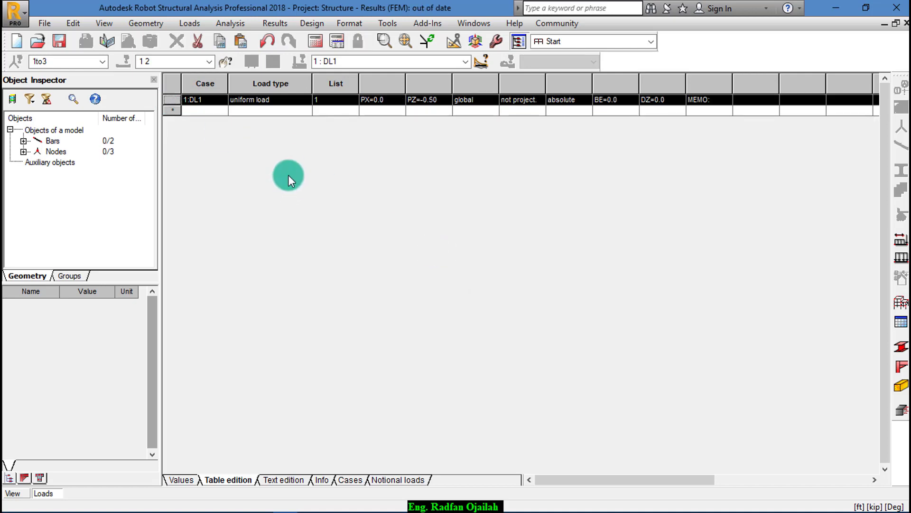
mouse_move(352, 178)
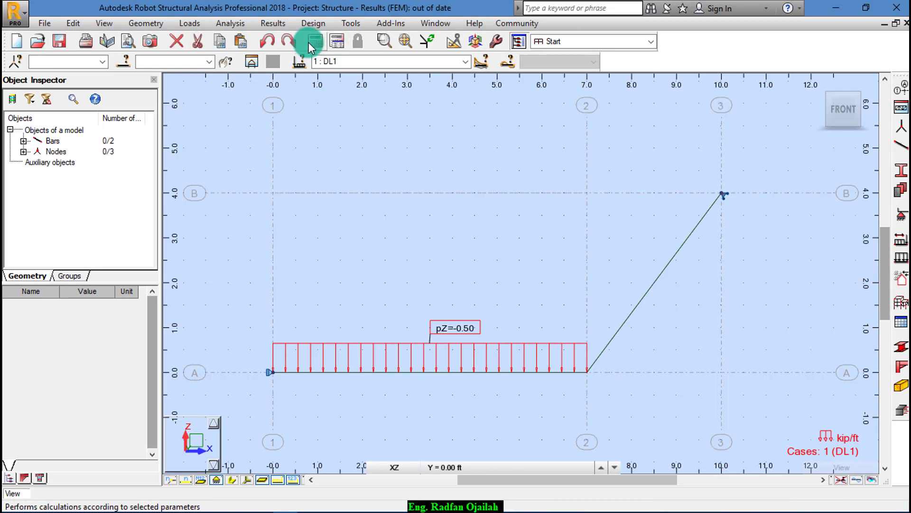
click(315, 41)
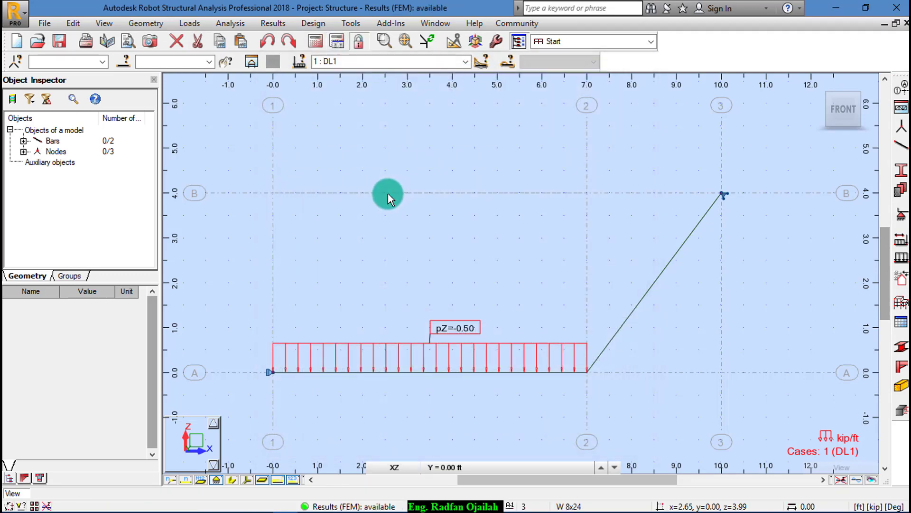
click(272, 23)
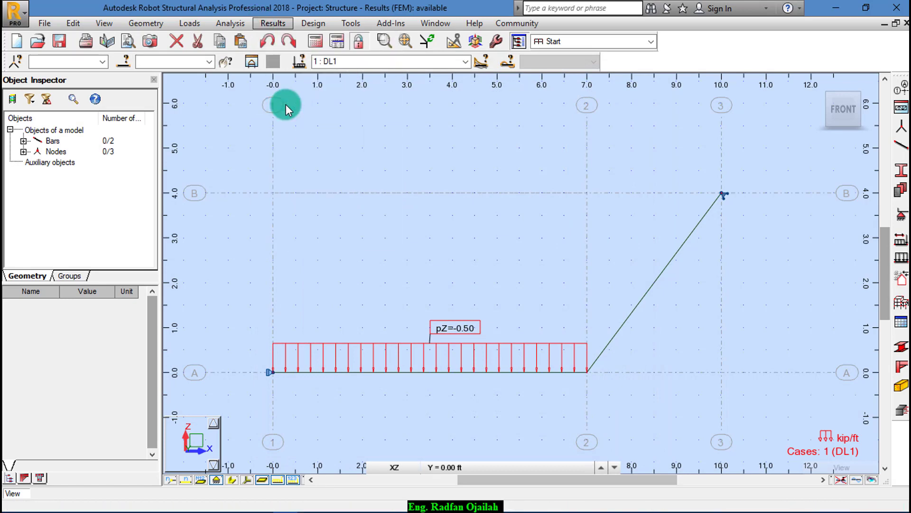
mouse_move(360, 112)
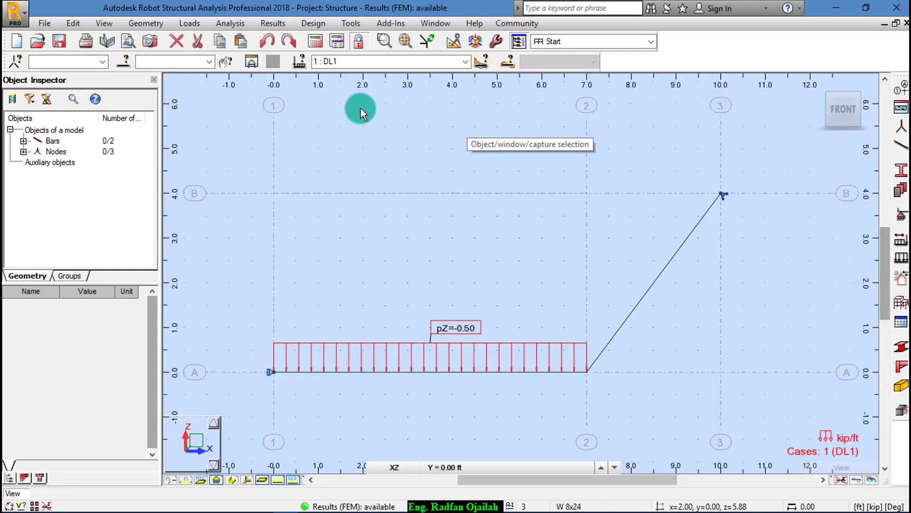
- Show FX, FZ and MY reactions with description labels at the supports for load case DL1
click(272, 23)
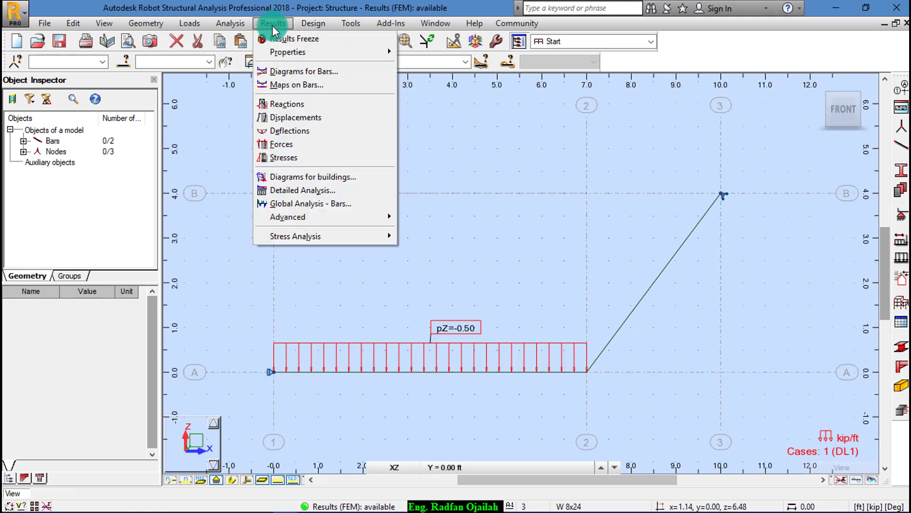
click(304, 71)
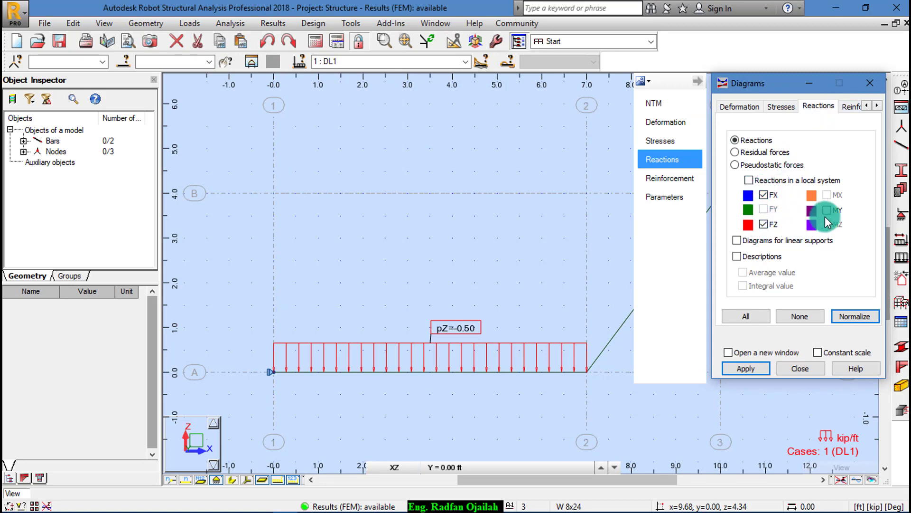
click(818, 209)
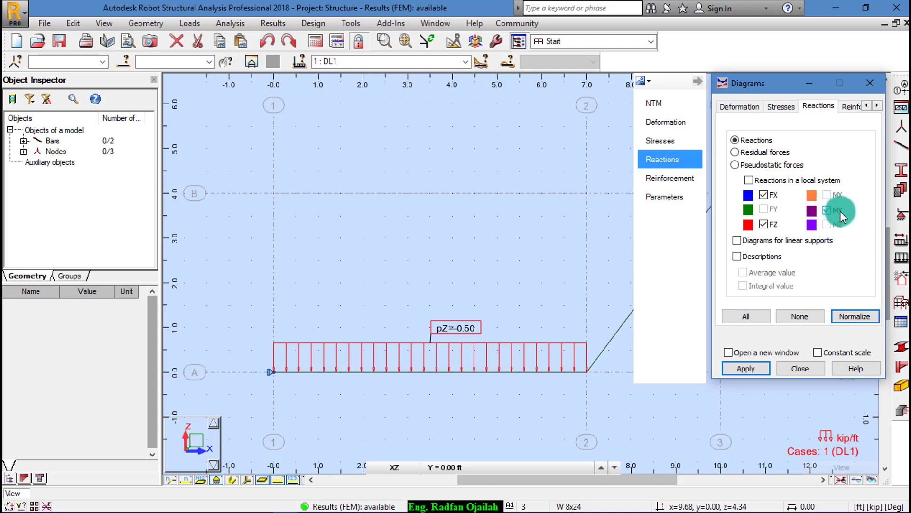
click(827, 210)
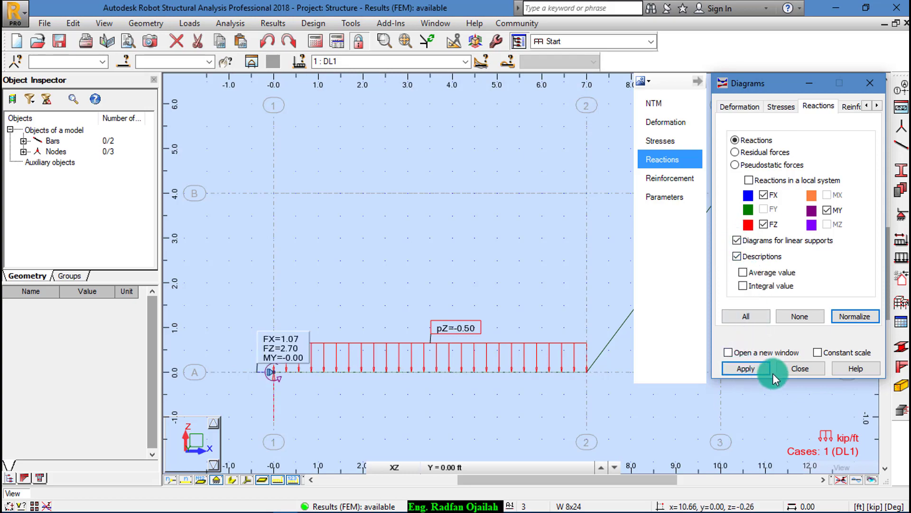
click(800, 369)
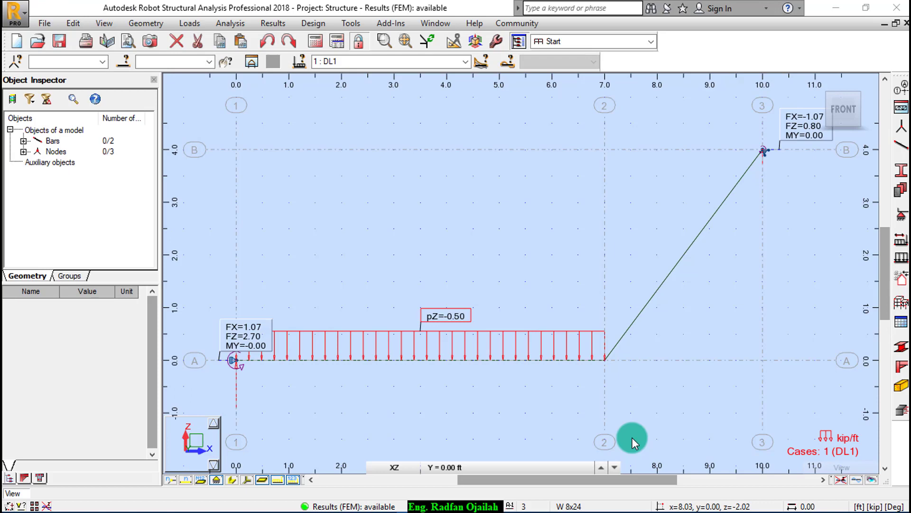
mouse_move(588, 420)
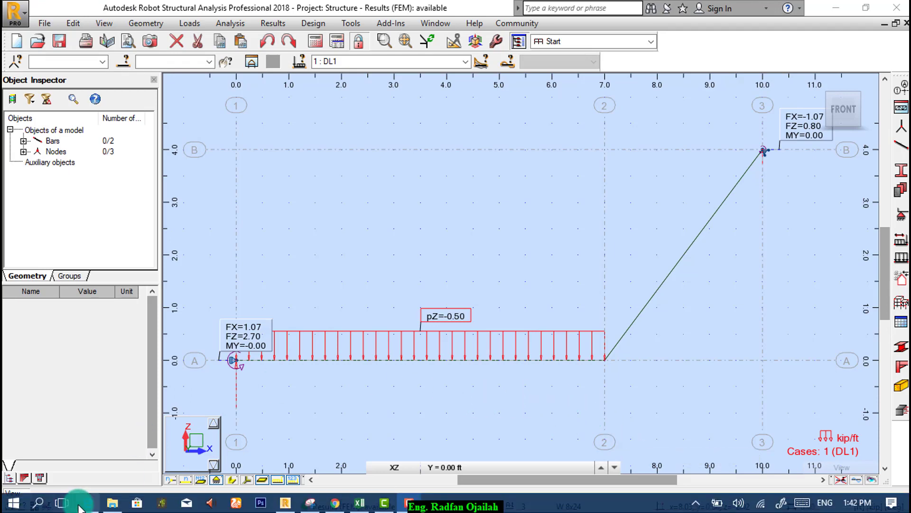
- Scroll the textbook PDF to the worked answers Ax = 1.07 k, Ay = 2.70 k, NB = 1.33 k
click(335, 501)
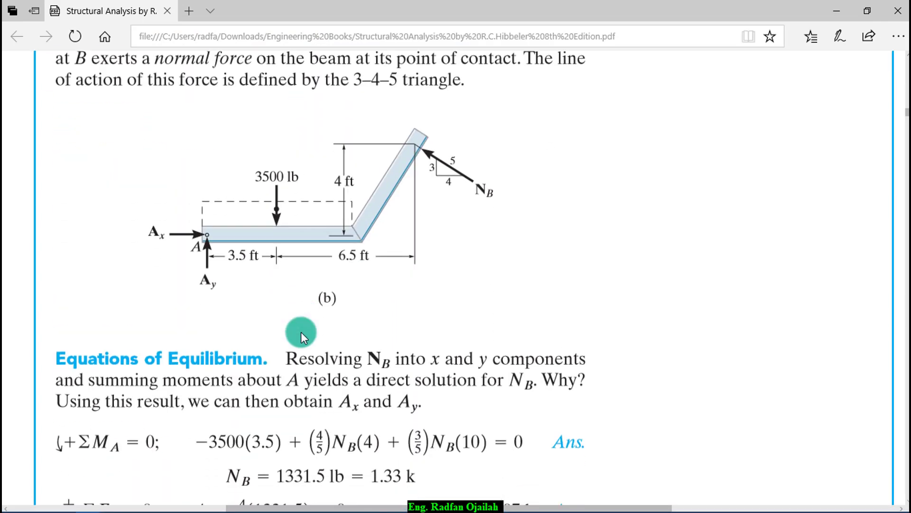
scroll(down, 3)
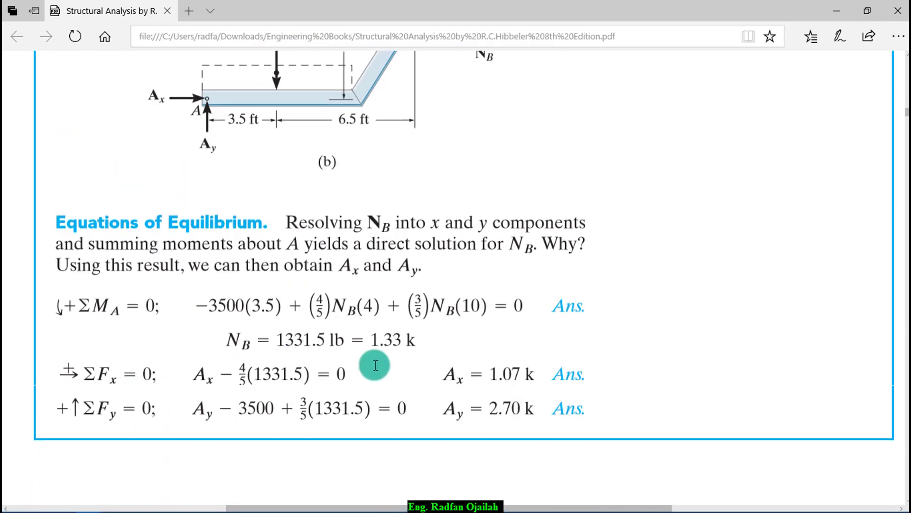
mouse_move(468, 297)
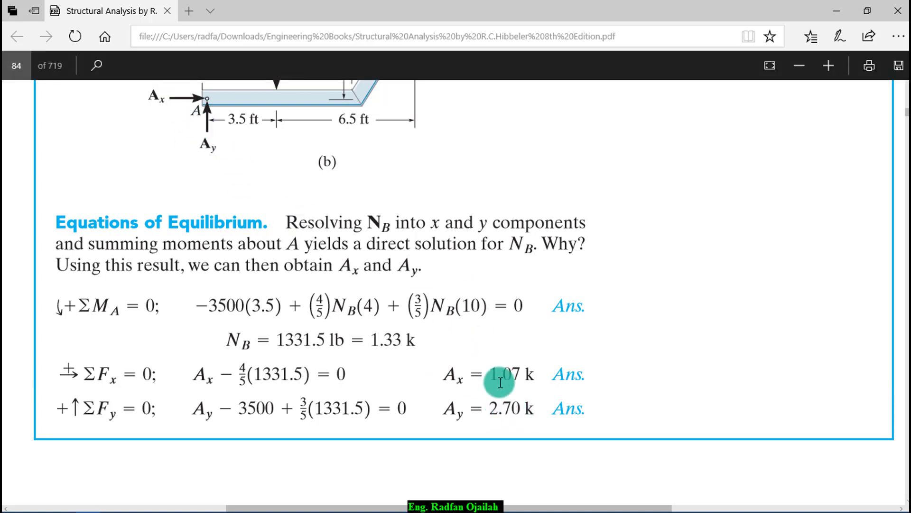
mouse_move(285, 359)
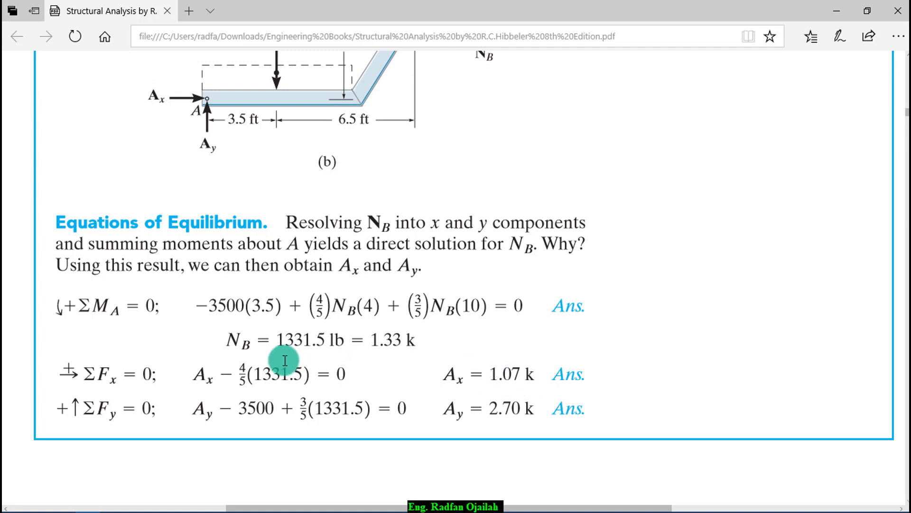
scroll(up, 3)
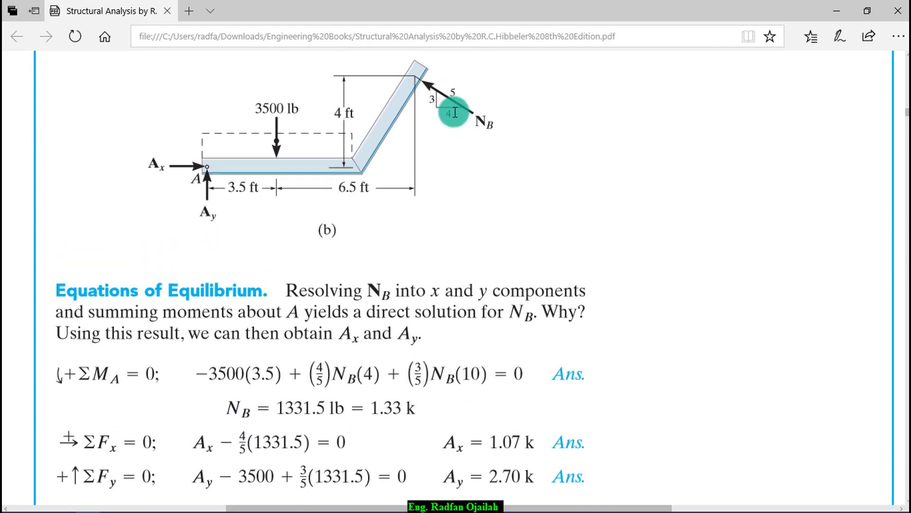
scroll(down, 3)
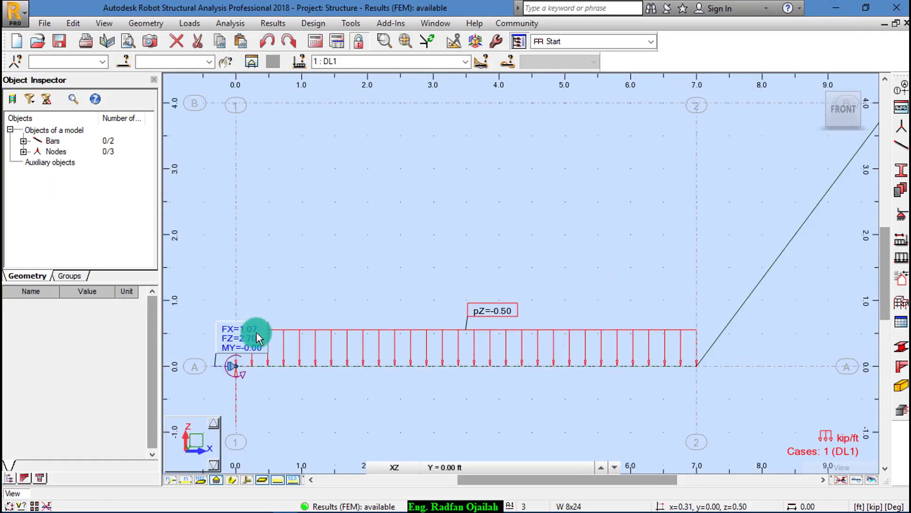
mouse_move(241, 364)
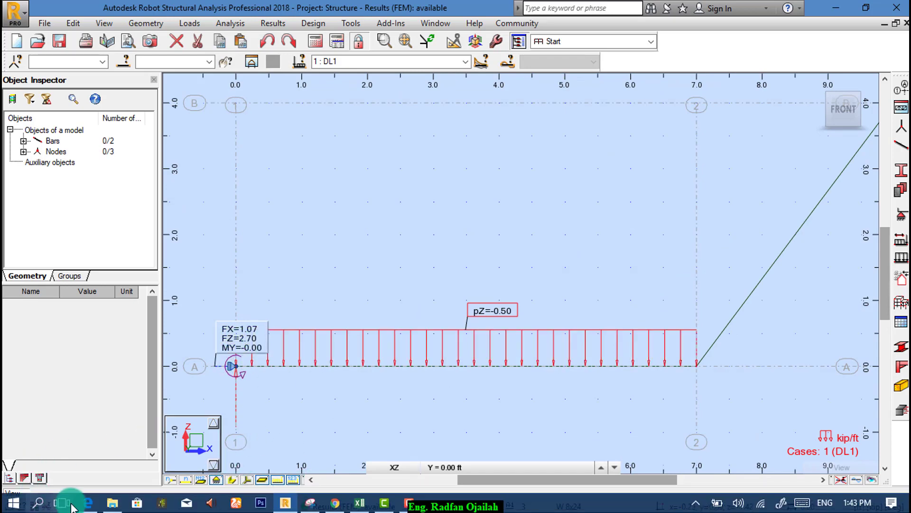
mouse_move(186, 433)
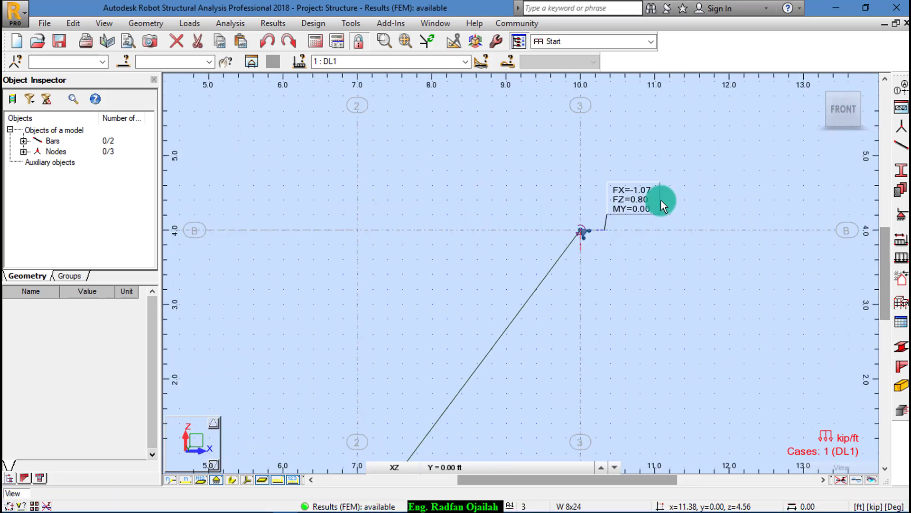
mouse_move(651, 197)
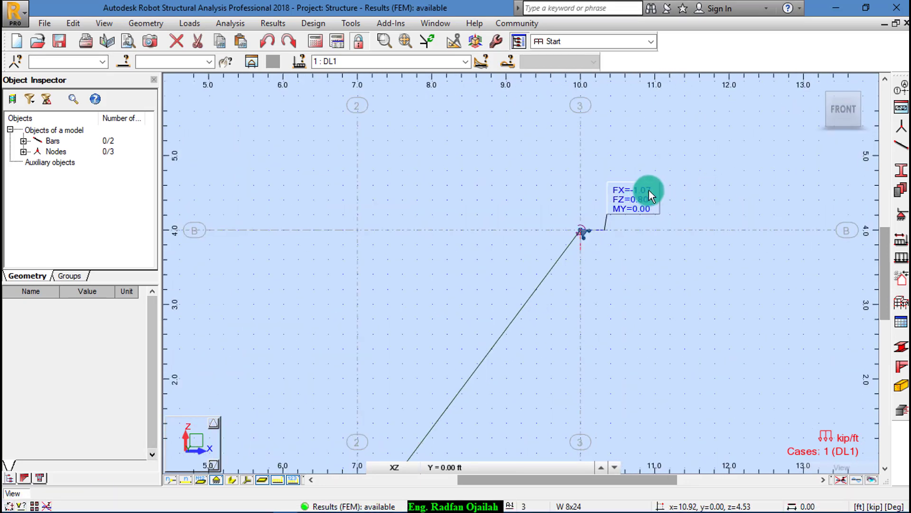
mouse_move(637, 209)
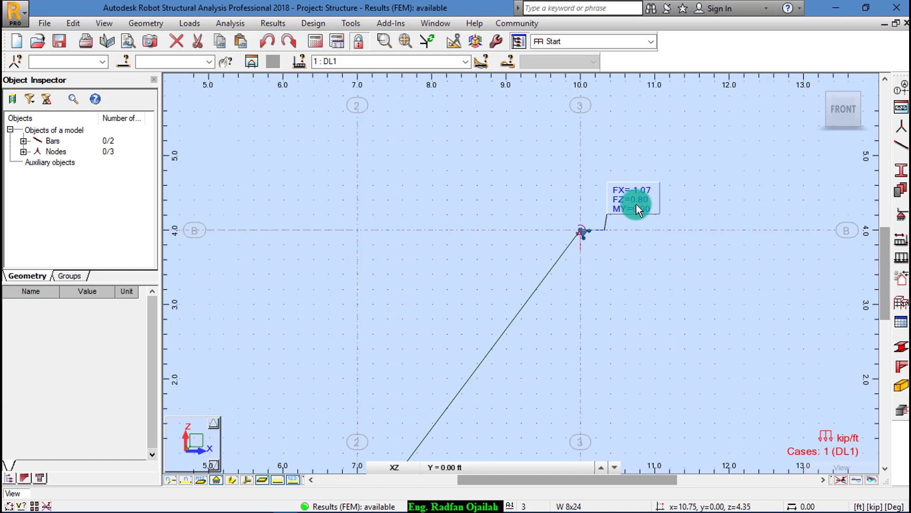
mouse_move(624, 208)
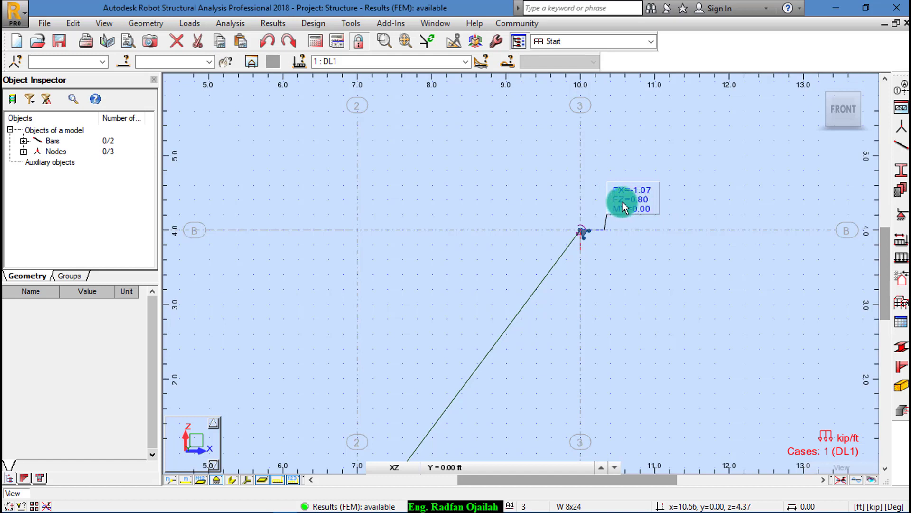
mouse_move(650, 175)
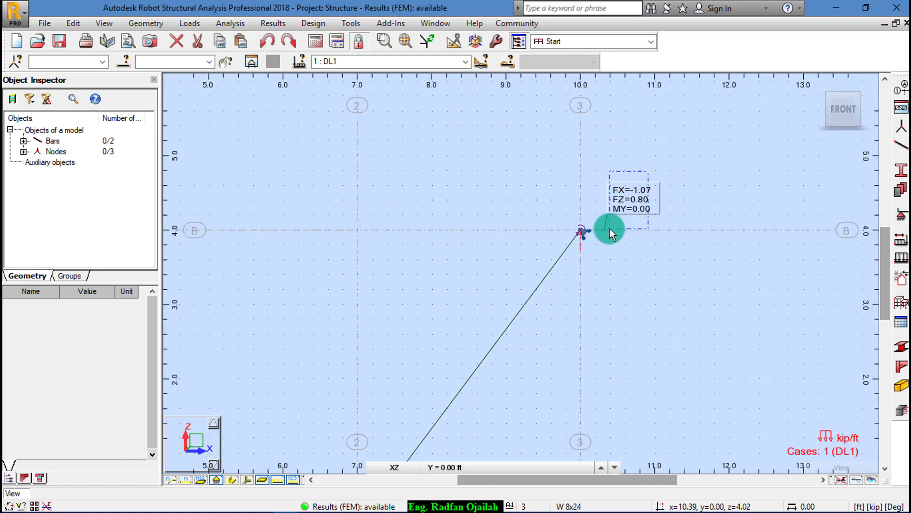
mouse_move(636, 224)
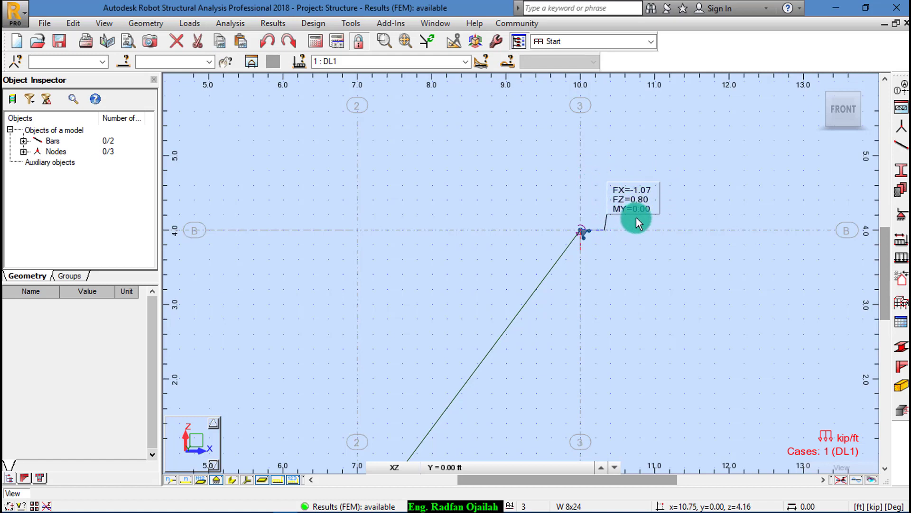
mouse_move(623, 223)
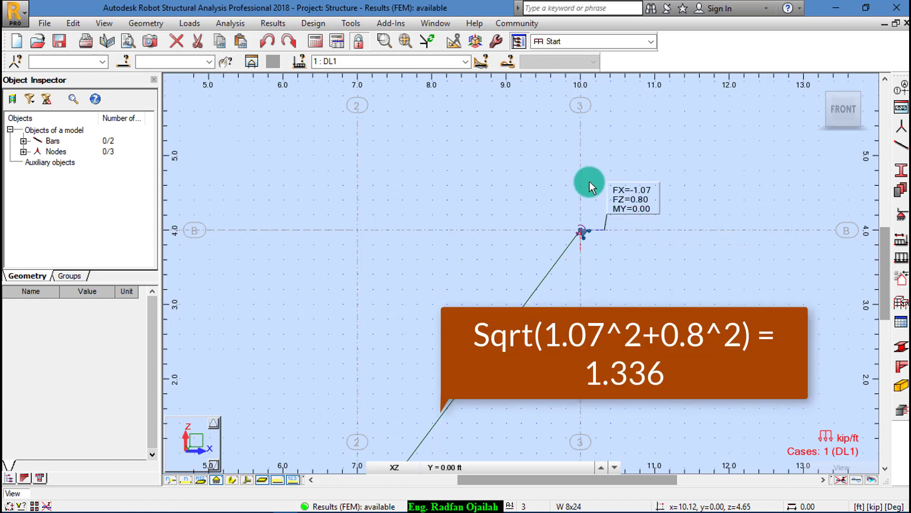
mouse_move(659, 240)
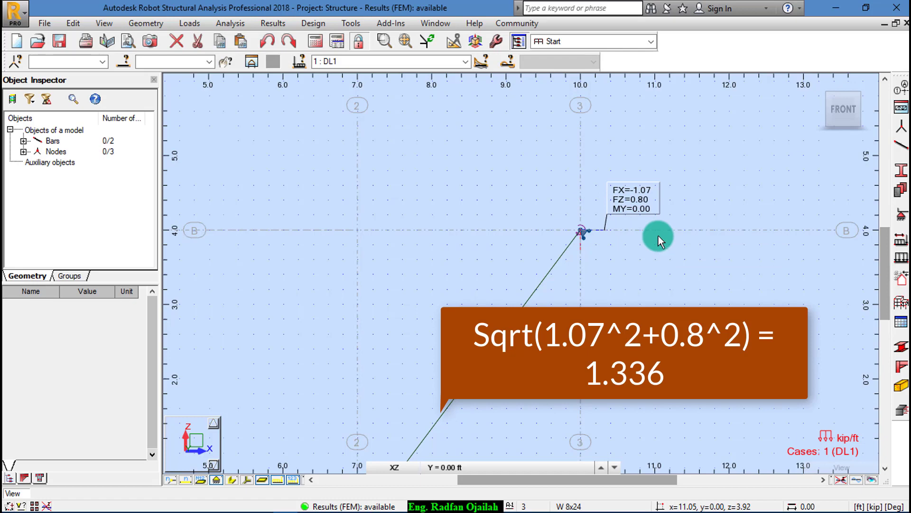
mouse_move(611, 285)
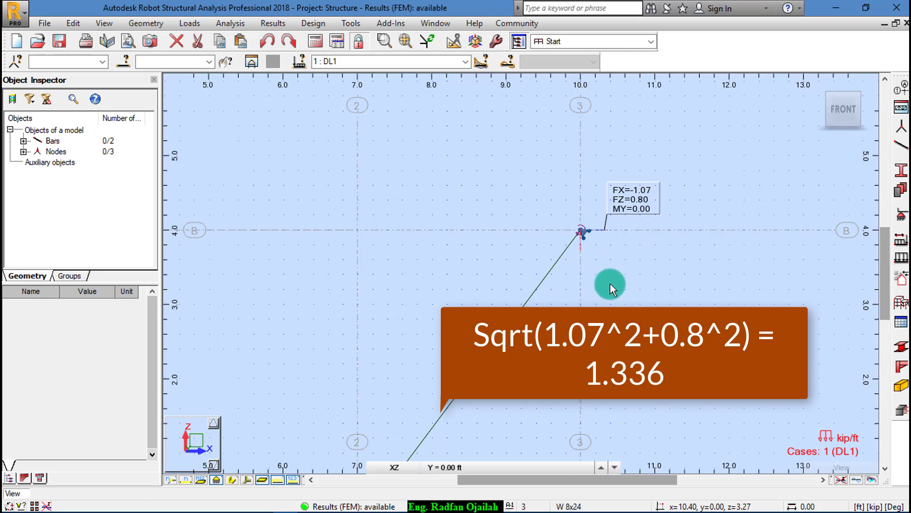
mouse_move(663, 399)
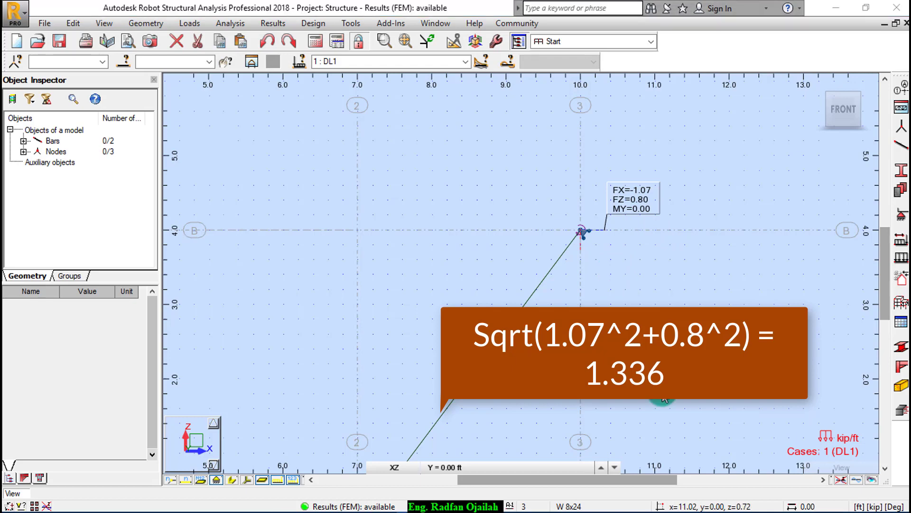
mouse_move(660, 400)
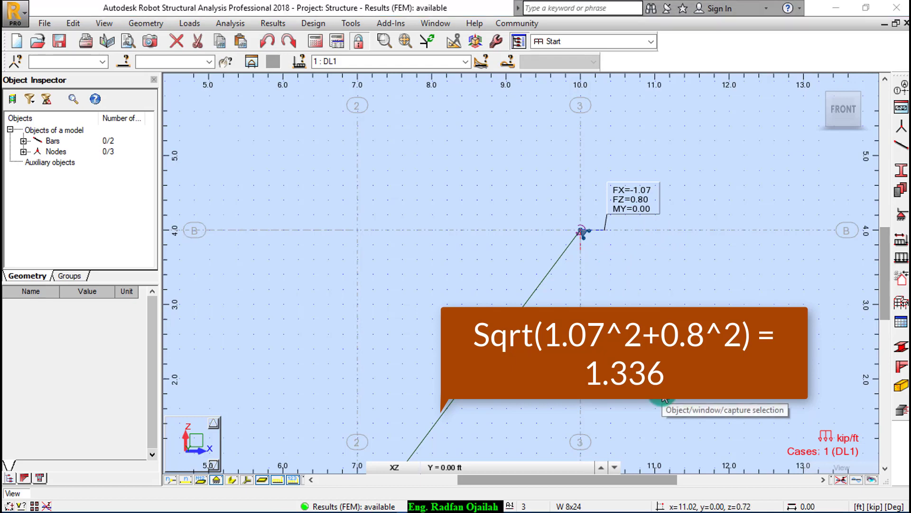